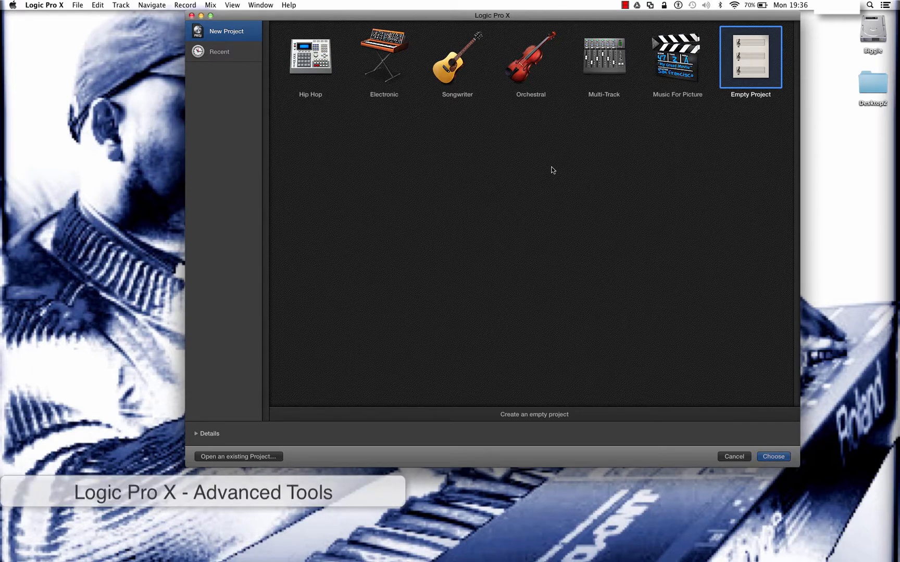
{"action": "mouse_move", "coordinate": [480, 174]}
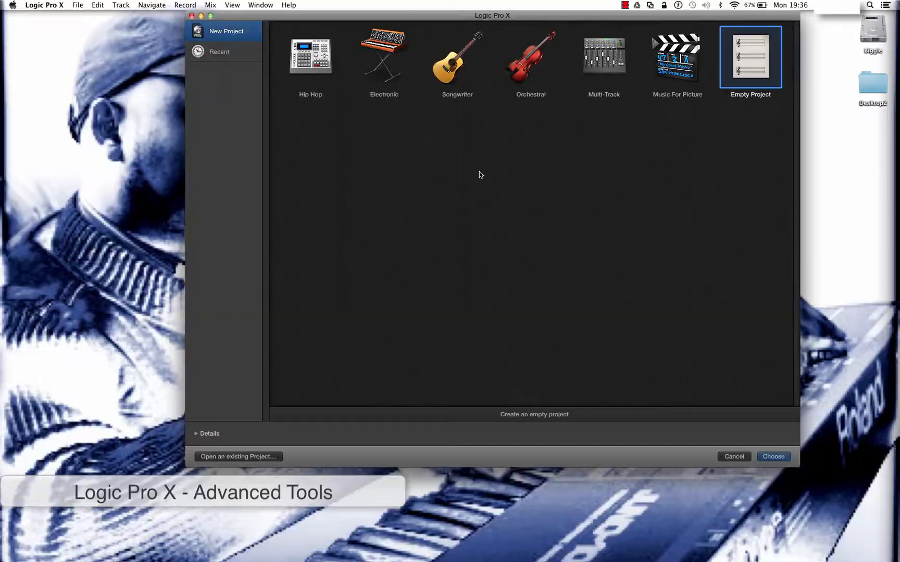
Step: Choose the Empty Project template so the New Track dialog appears
{"action": "left_click", "coordinate": [773, 456]}
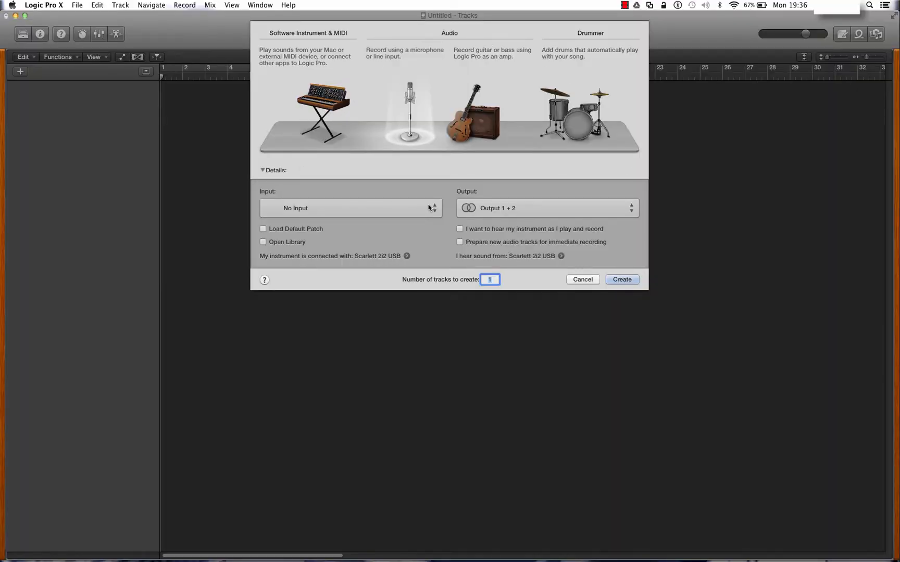
{"action": "mouse_move", "coordinate": [414, 141]}
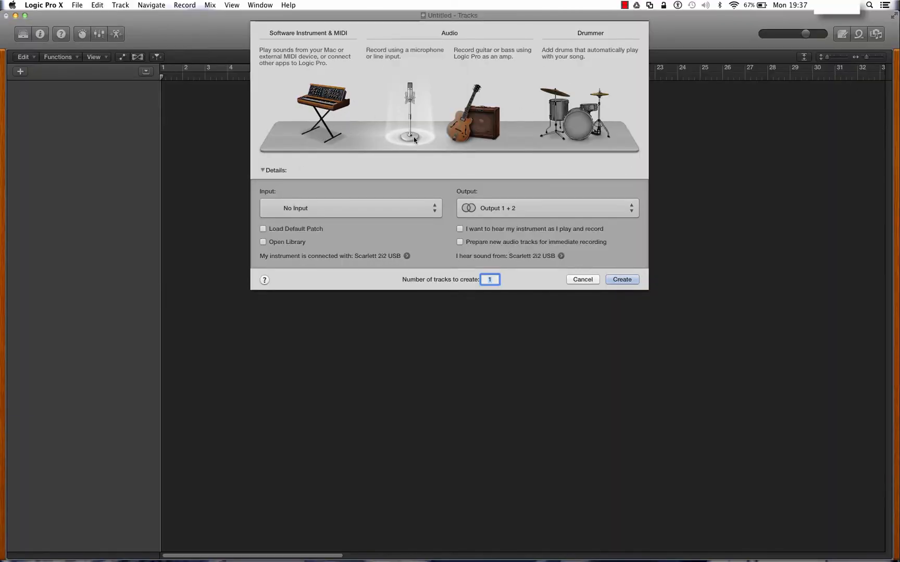
{"action": "mouse_move", "coordinate": [353, 118]}
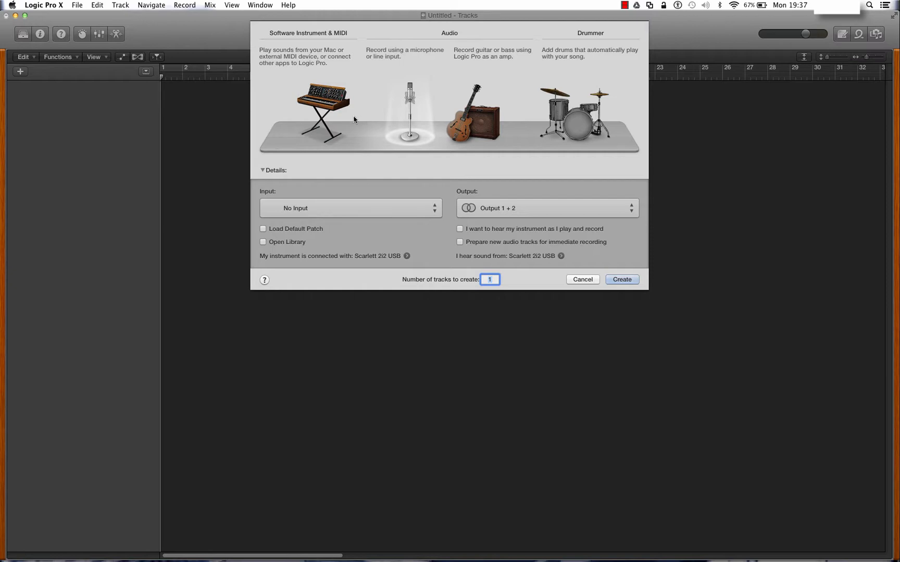
{"action": "mouse_move", "coordinate": [358, 113]}
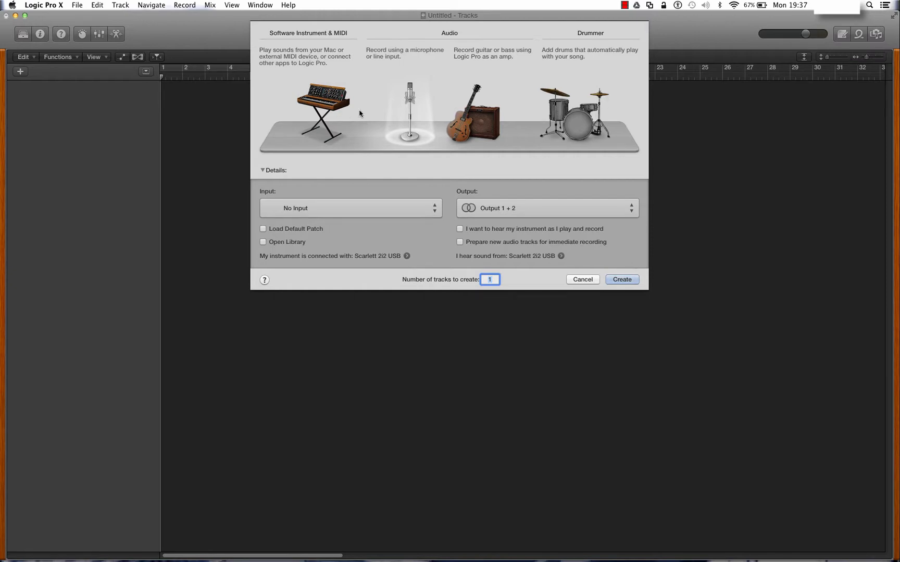
{"action": "mouse_move", "coordinate": [335, 126]}
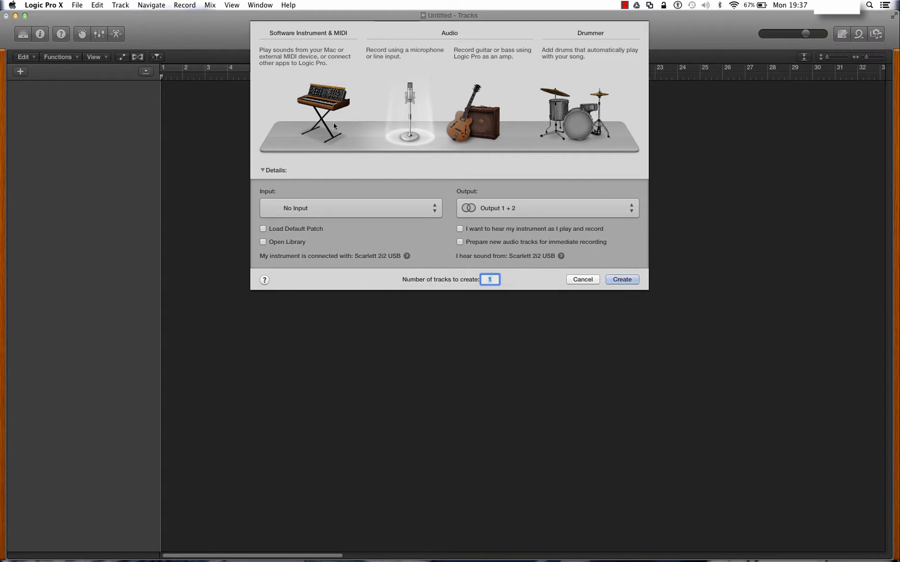
{"action": "mouse_move", "coordinate": [440, 115]}
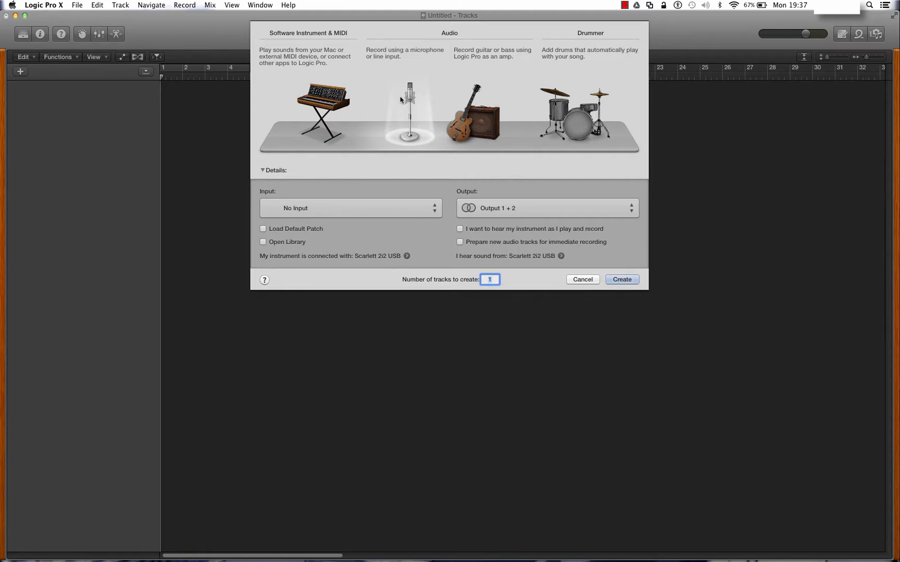
{"action": "mouse_move", "coordinate": [446, 115]}
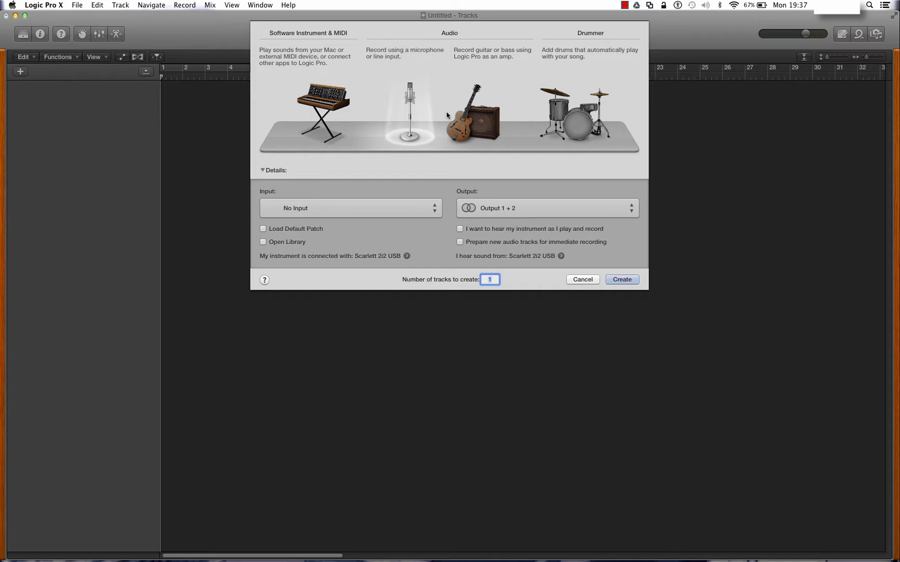
{"action": "mouse_move", "coordinate": [621, 279]}
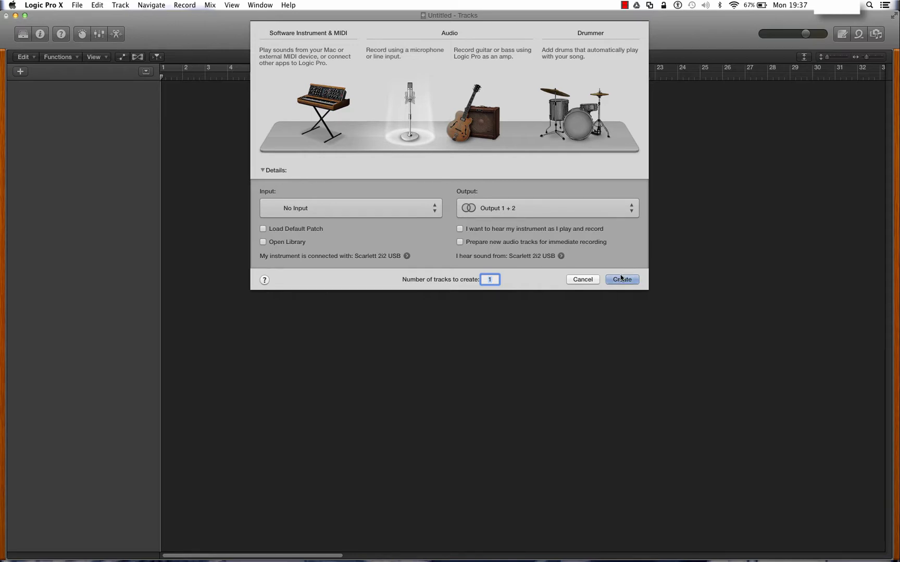
Step: Create one audio track, Audio 1, from the New Track dialog
{"action": "left_click", "coordinate": [621, 279]}
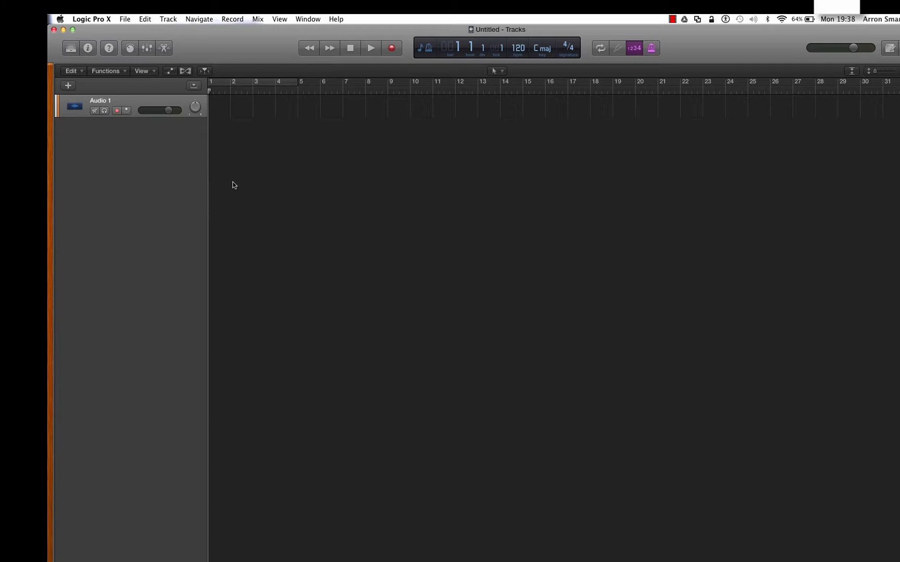
{"action": "mouse_move", "coordinate": [144, 167]}
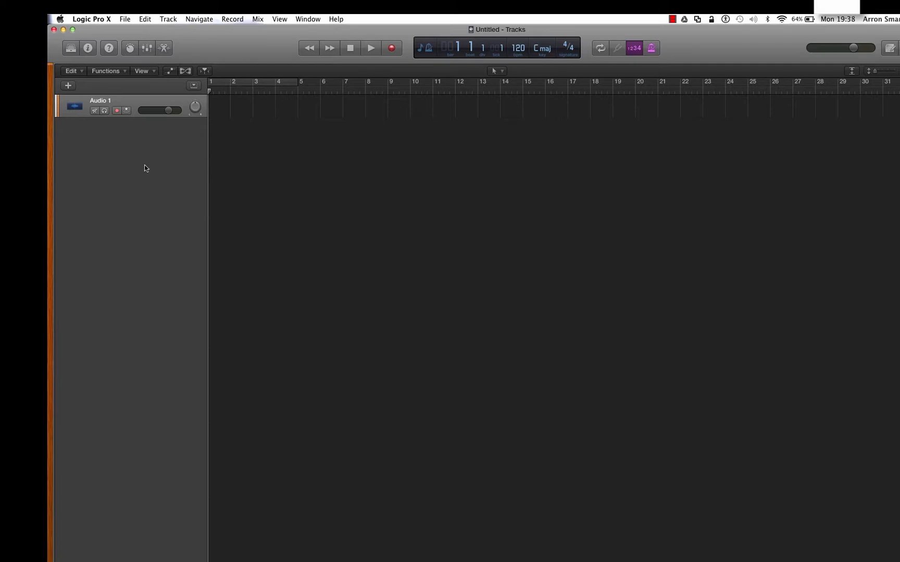
Step: In Preferences > Advanced Tools, tick Show Advanced Tools and Enable All additional options
{"action": "left_click", "coordinate": [91, 18]}
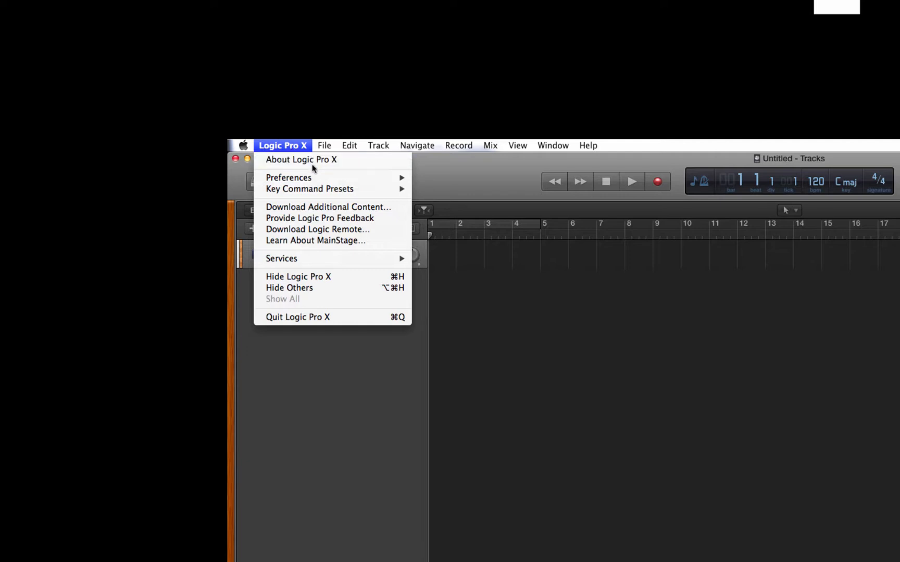
{"action": "mouse_move", "coordinate": [288, 177]}
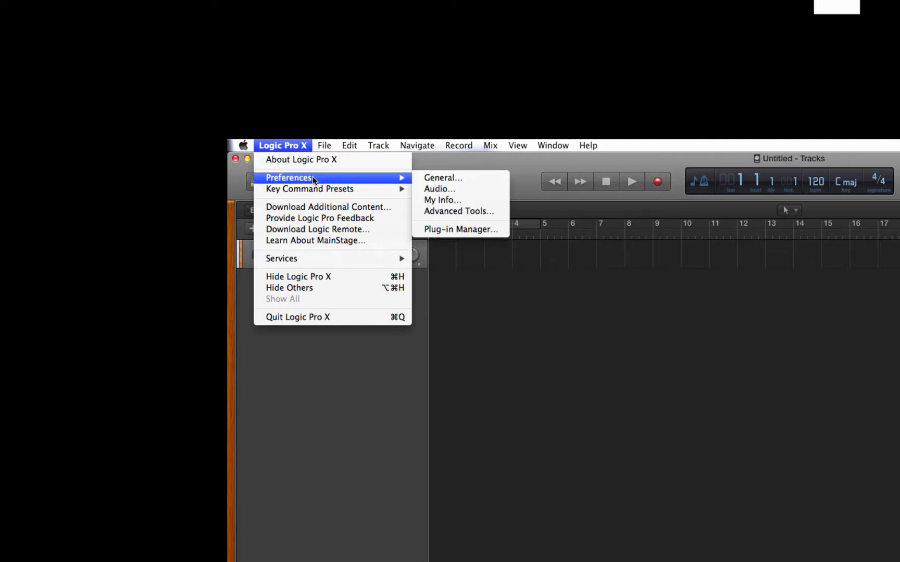
{"action": "left_click", "coordinate": [458, 211]}
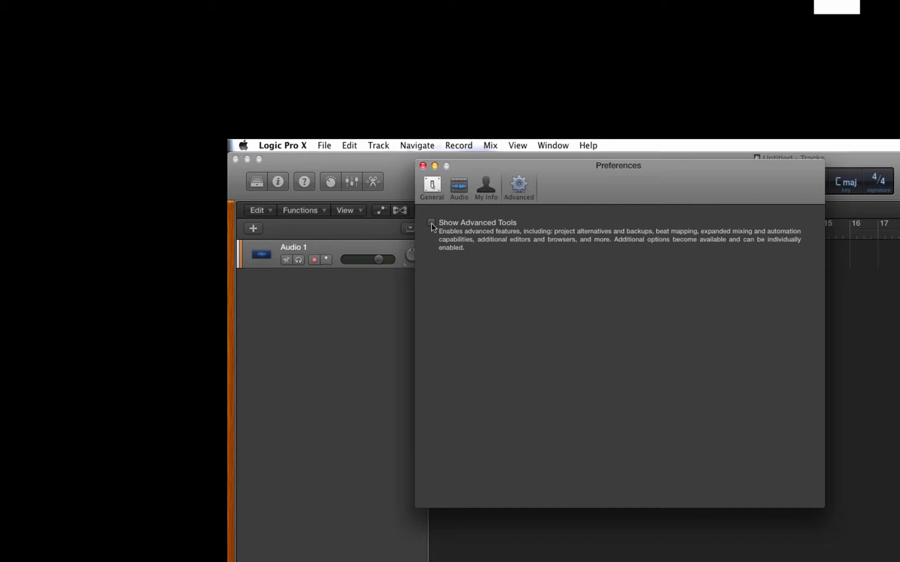
{"action": "left_click", "coordinate": [430, 222]}
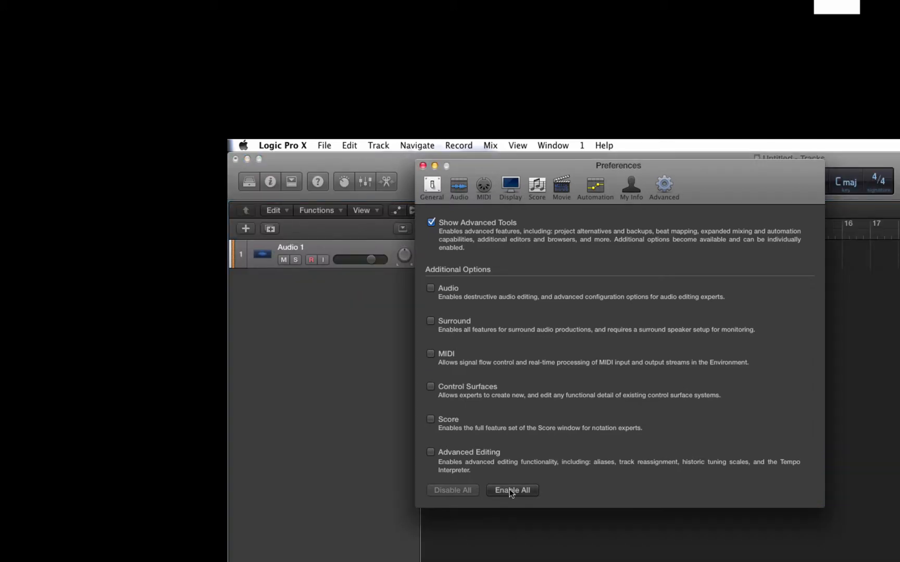
{"action": "left_click", "coordinate": [511, 490]}
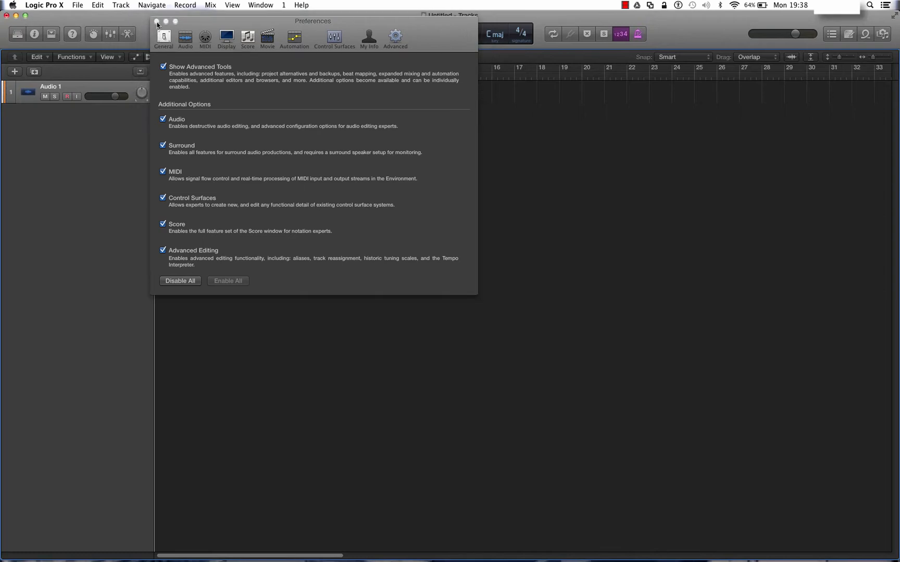
Step: Close the Preferences window to return to the Audio 1 project
{"action": "left_click", "coordinate": [156, 21]}
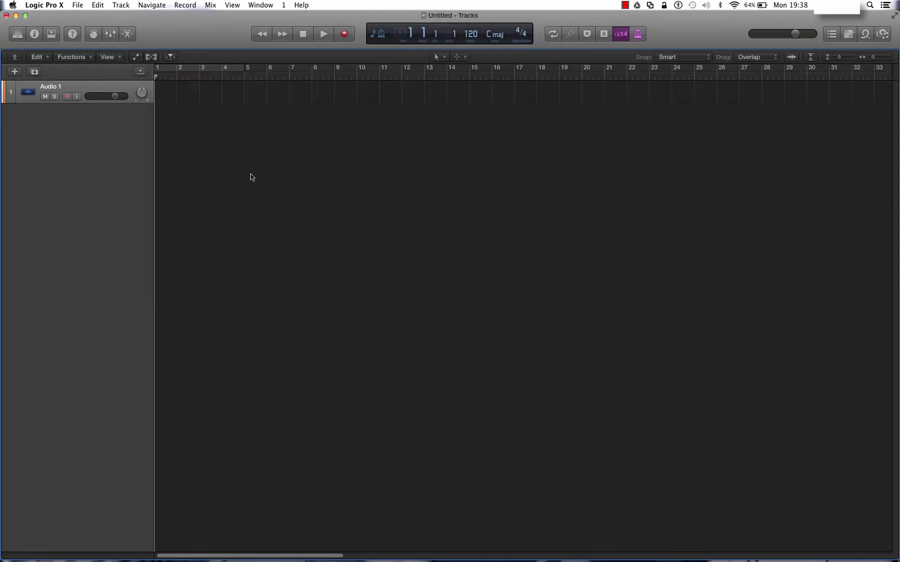
{"action": "mouse_move", "coordinate": [160, 220]}
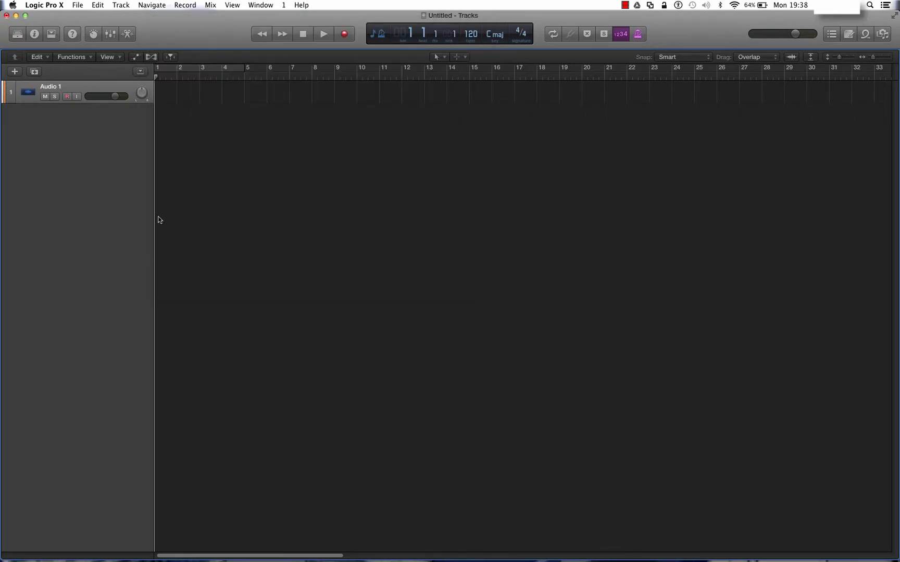
{"action": "mouse_move", "coordinate": [440, 233]}
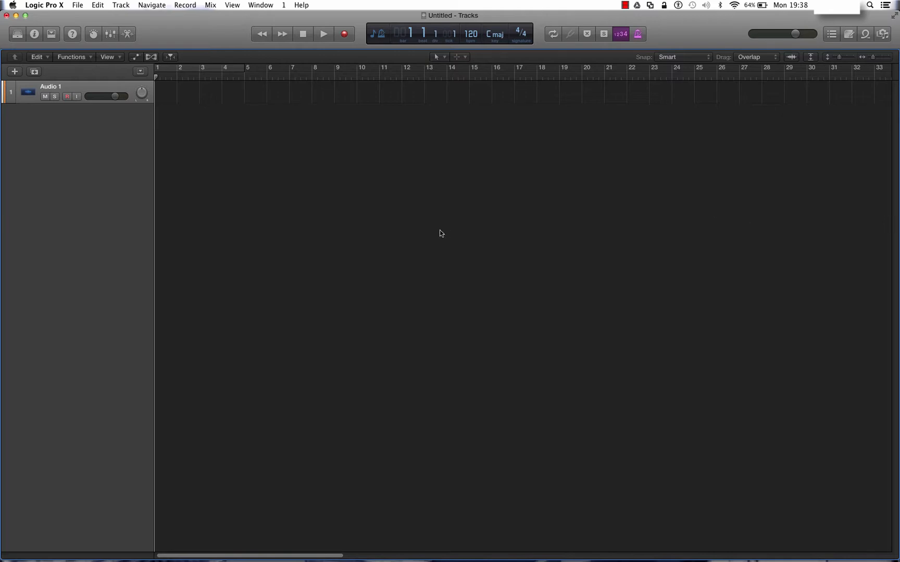
{"action": "mouse_move", "coordinate": [154, 156]}
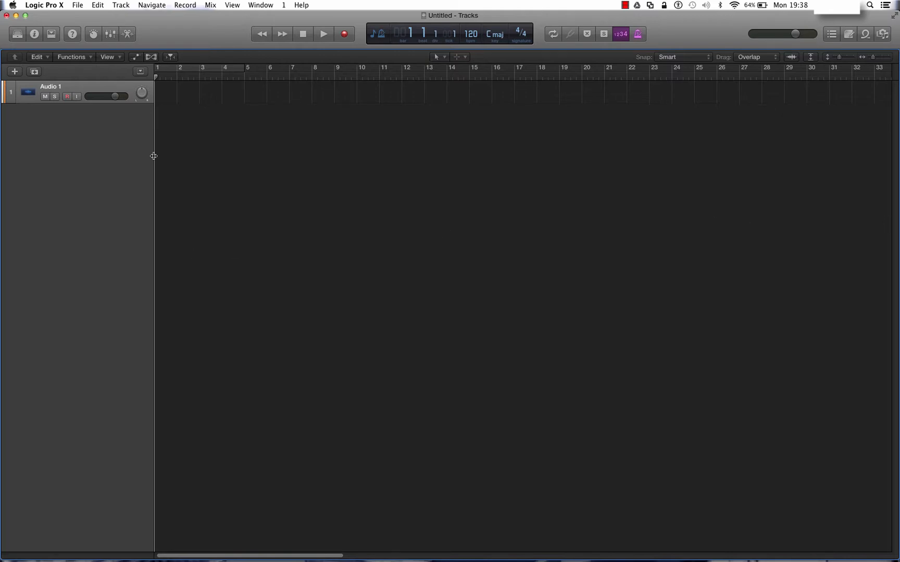
Step: Start a new project from the File menu, discarding the untitled one with Don't Save
{"action": "left_click", "coordinate": [78, 4]}
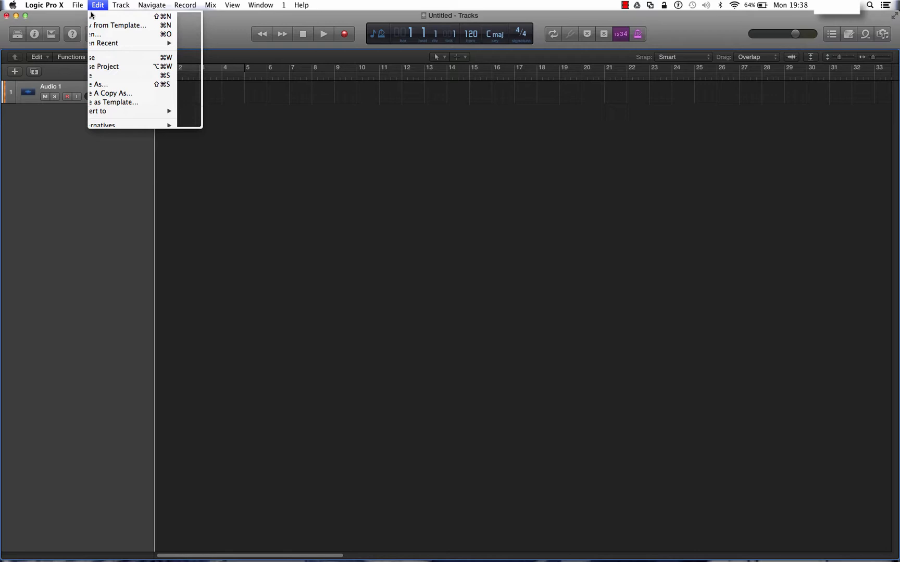
{"action": "left_click", "coordinate": [77, 5]}
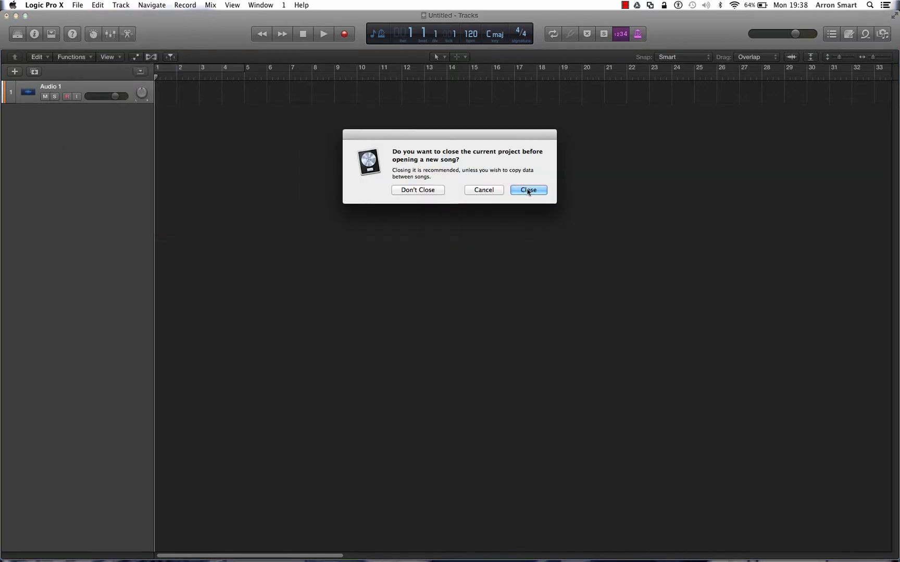
{"action": "left_click", "coordinate": [527, 190]}
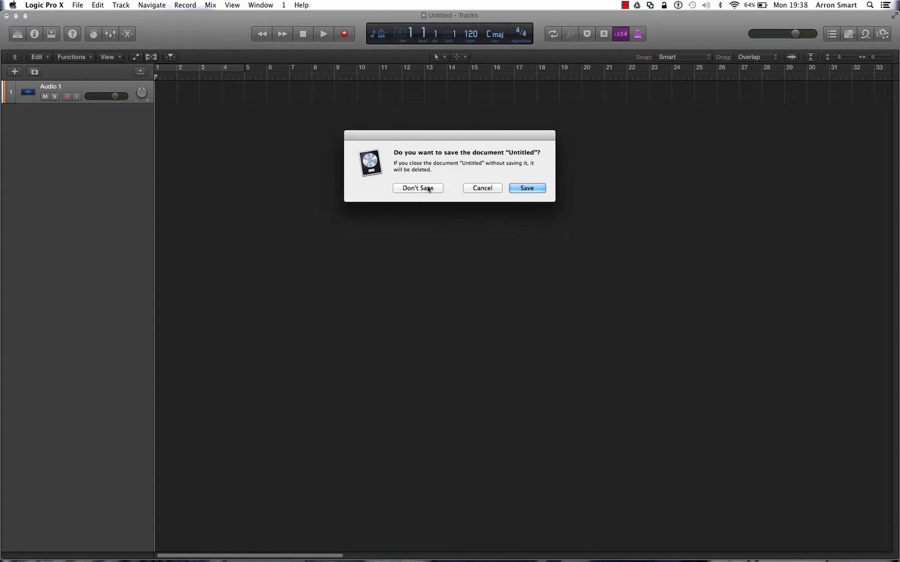
{"action": "left_click", "coordinate": [417, 188]}
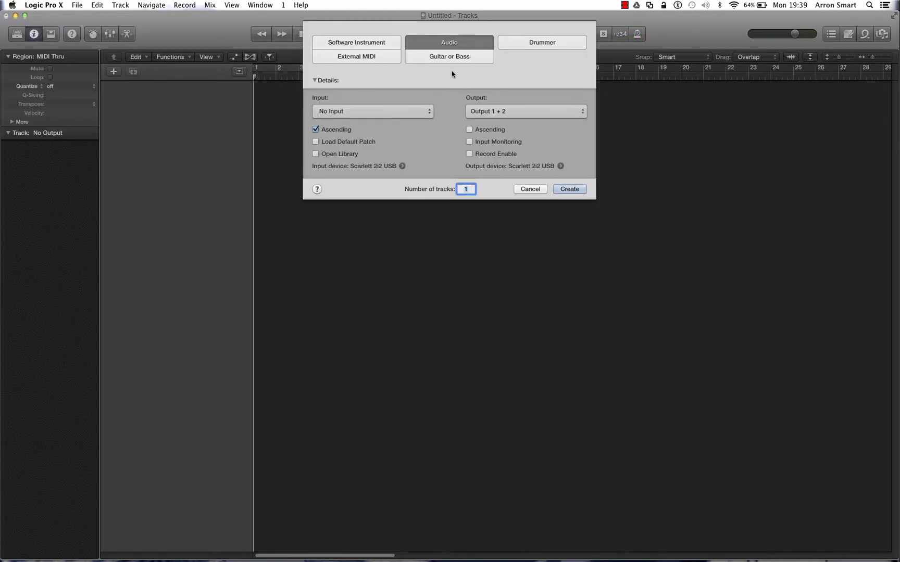
{"action": "mouse_move", "coordinate": [441, 84]}
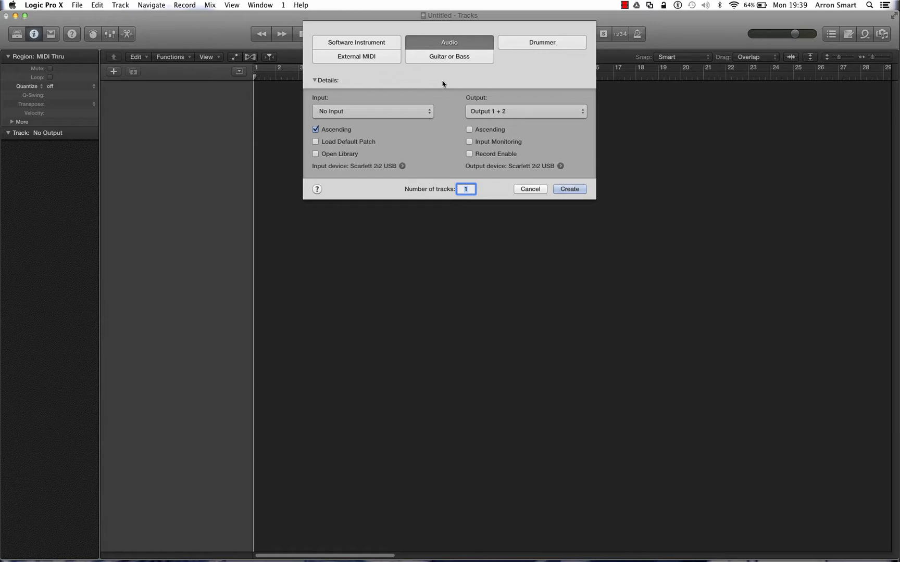
{"action": "mouse_move", "coordinate": [411, 84]}
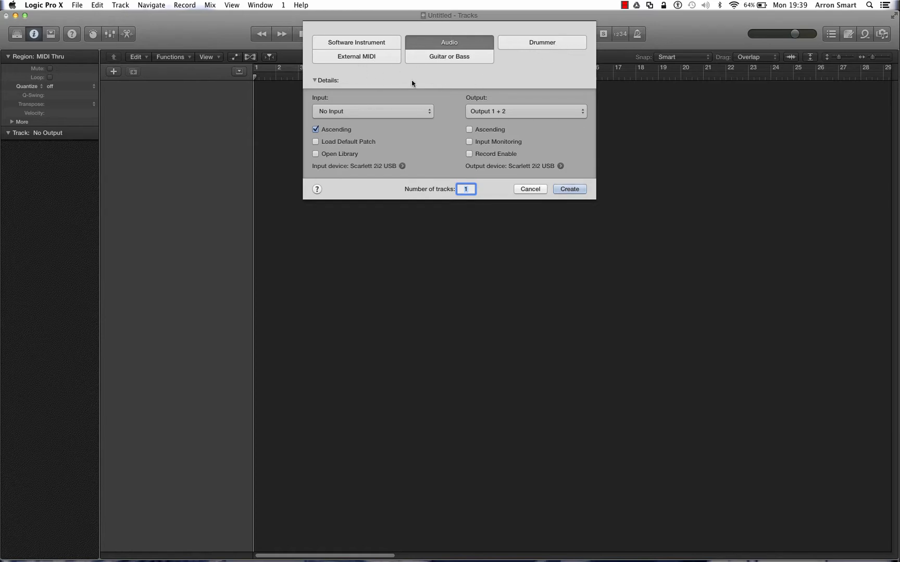
{"action": "mouse_move", "coordinate": [452, 86]}
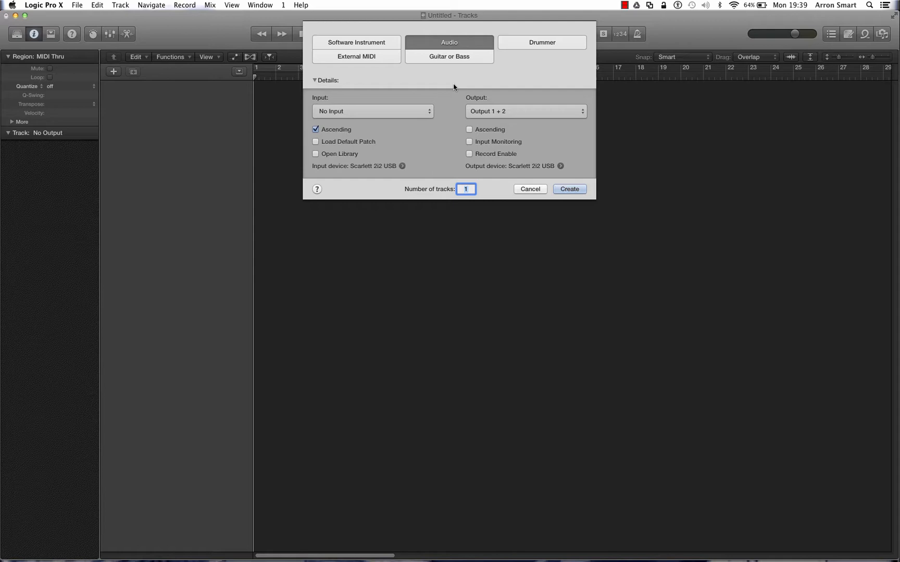
{"action": "mouse_move", "coordinate": [576, 184]}
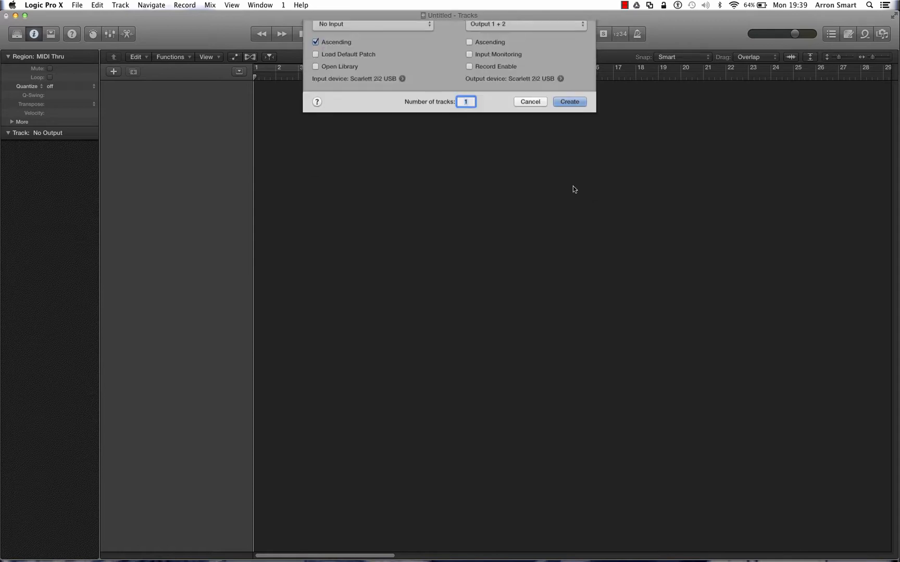
Step: Create the Audio 1 track in the fresh project and right-click the tracks area
{"action": "left_click", "coordinate": [569, 102]}
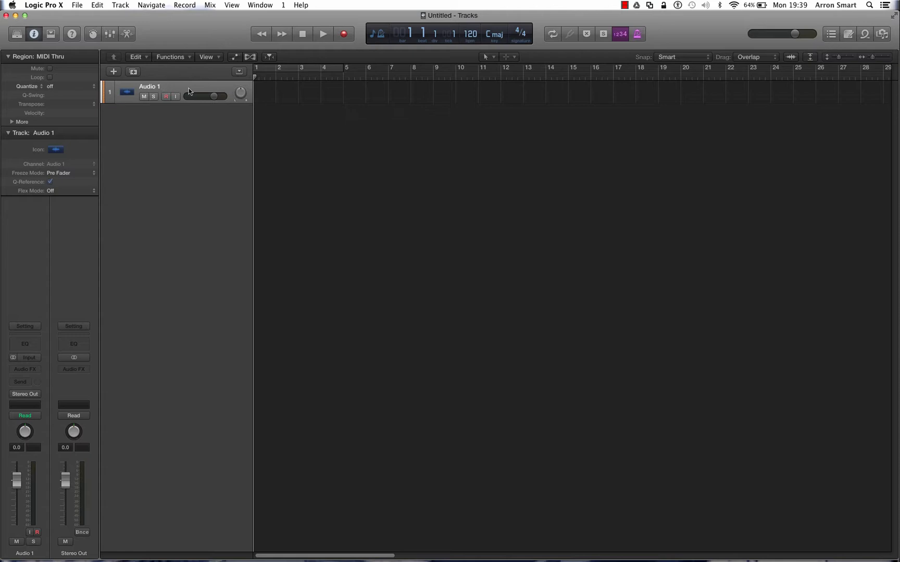
{"action": "mouse_move", "coordinate": [275, 94]}
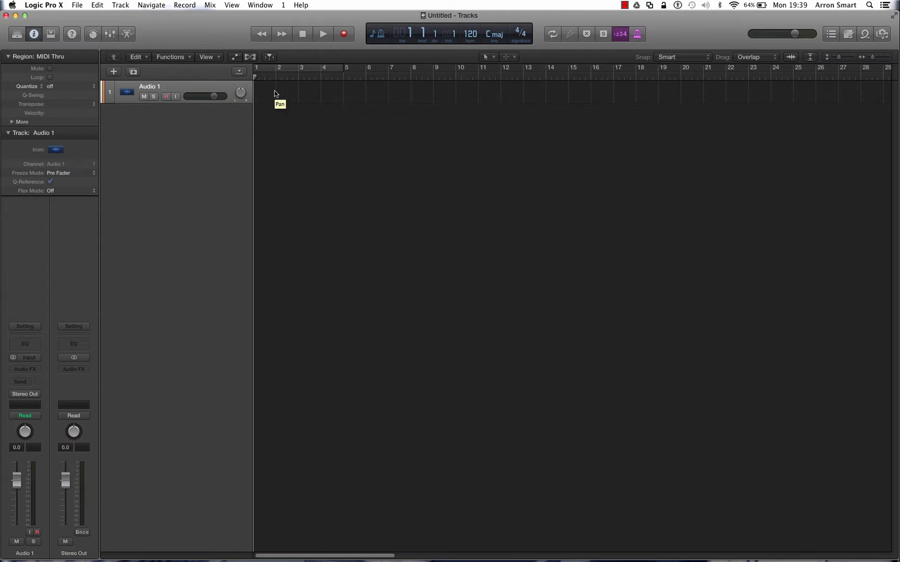
{"action": "right_click", "coordinate": [275, 93]}
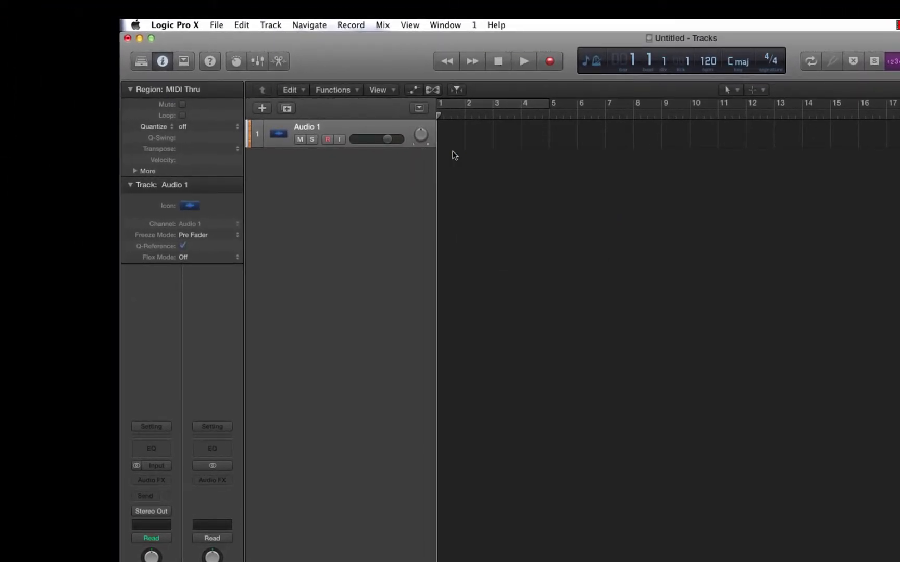
Step: In Preferences > Advanced Tools, choose Disable All for the additional options
{"action": "left_click", "coordinate": [174, 25]}
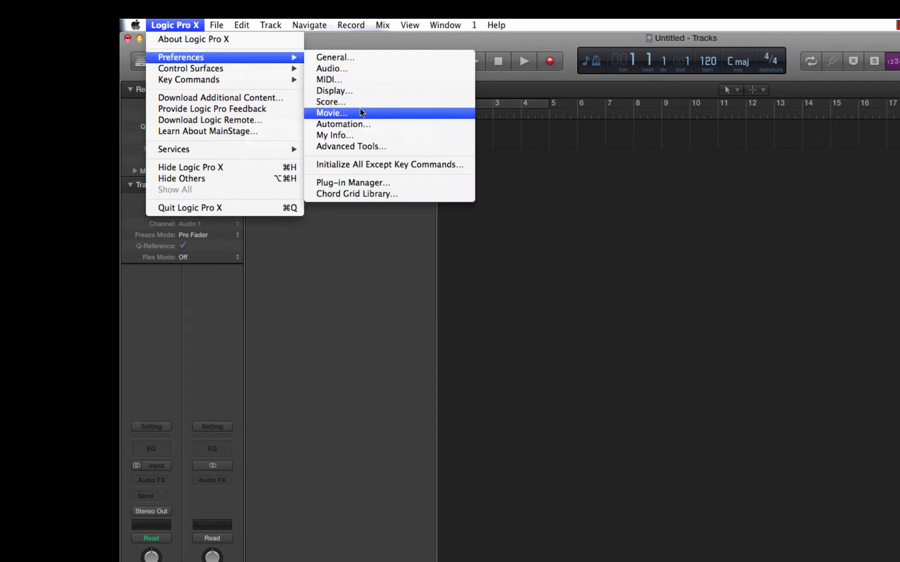
{"action": "left_click", "coordinate": [350, 147]}
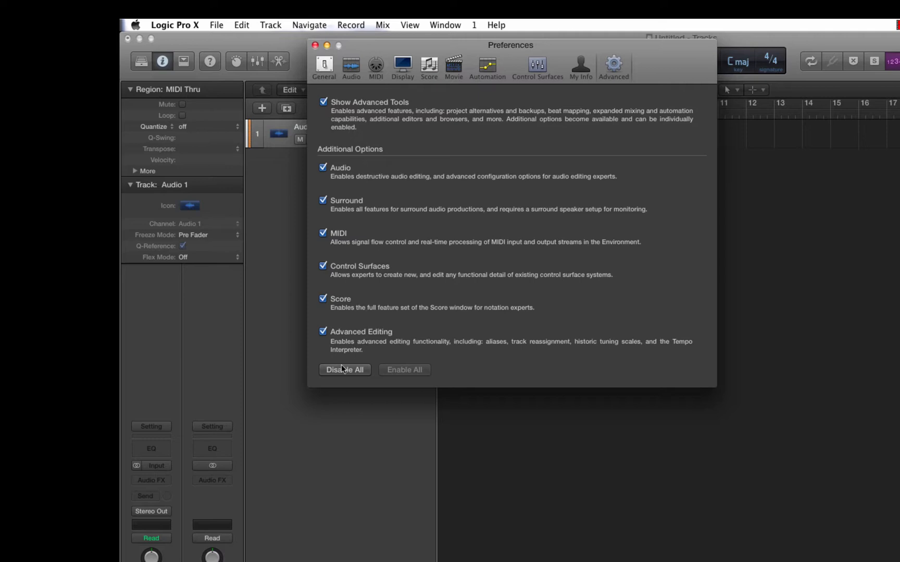
{"action": "left_click", "coordinate": [345, 369]}
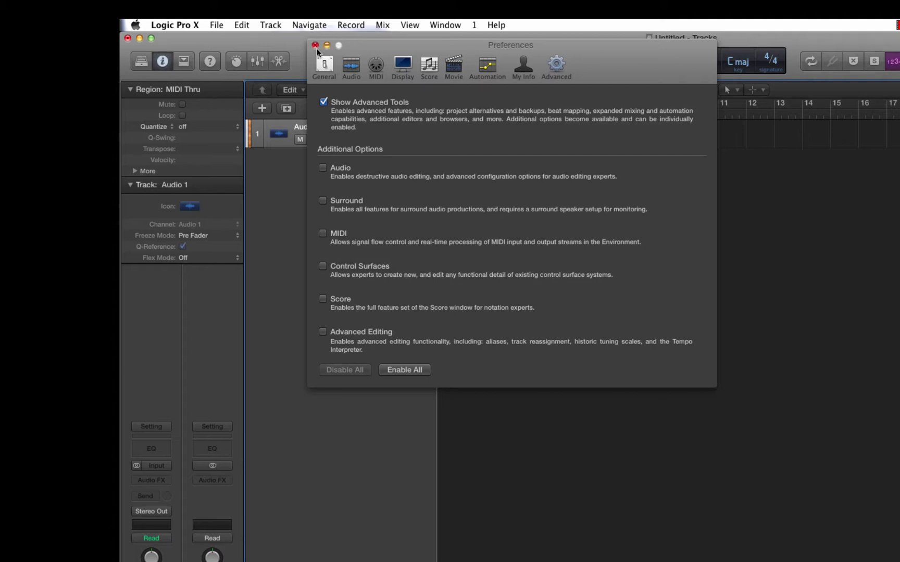
Step: Uncheck Show Advanced Tools and close the Preferences window
{"action": "left_click", "coordinate": [323, 102]}
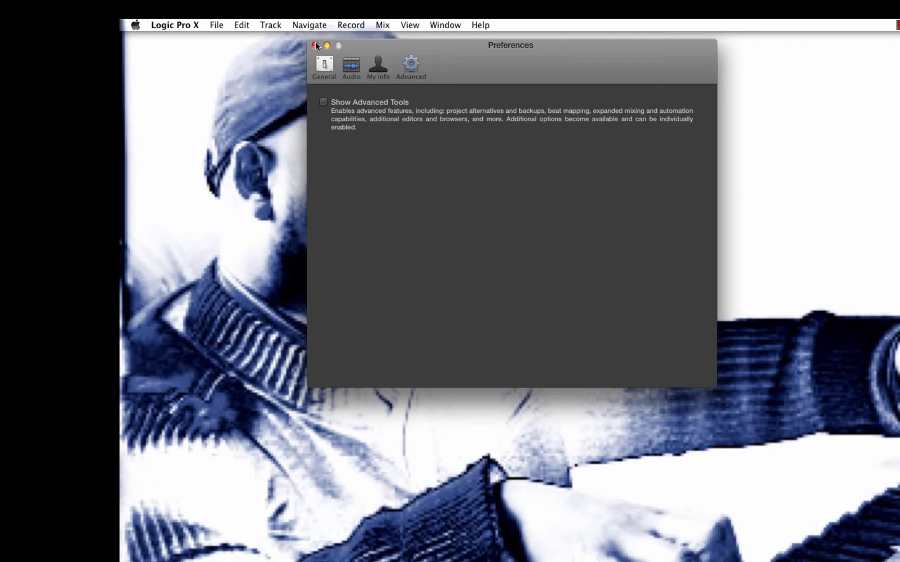
{"action": "left_click", "coordinate": [314, 46]}
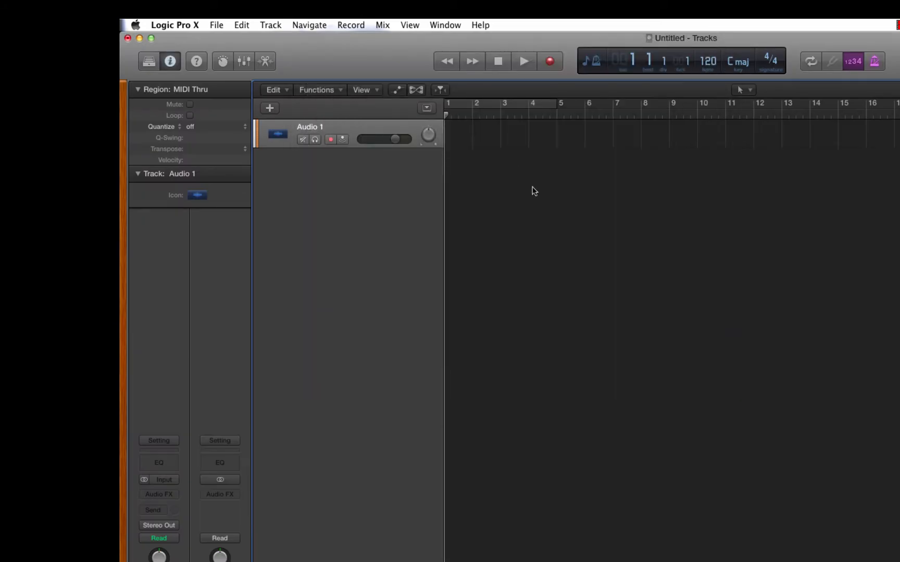
Step: From the tracks-area shortcut menu, bring up New Tracks with Software Instrument & MIDI selected
{"action": "right_click", "coordinate": [485, 137]}
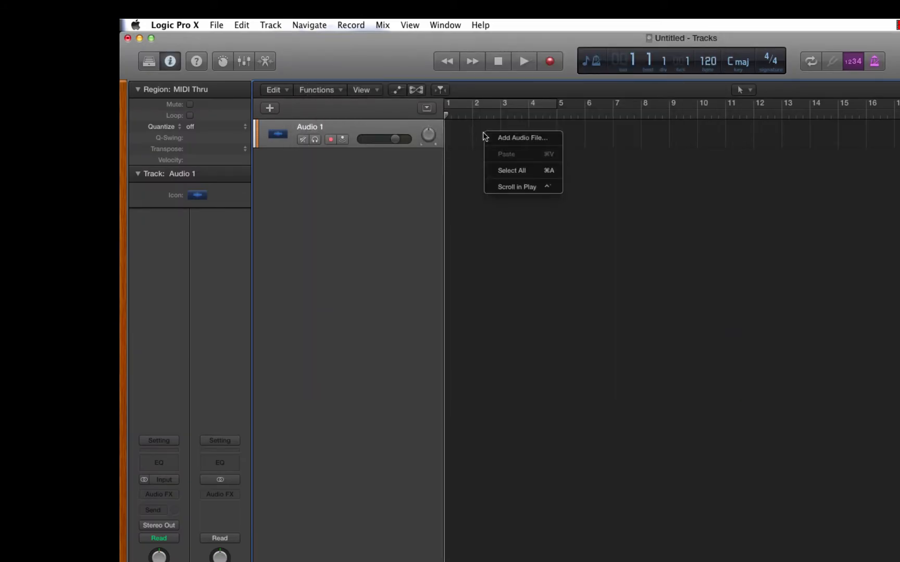
{"action": "mouse_move", "coordinate": [522, 137]}
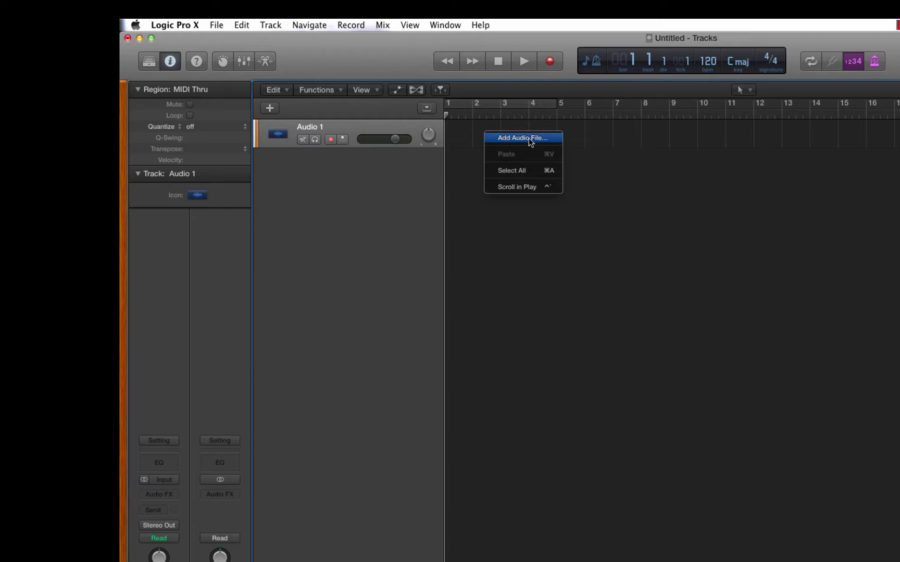
{"action": "right_click", "coordinate": [606, 200]}
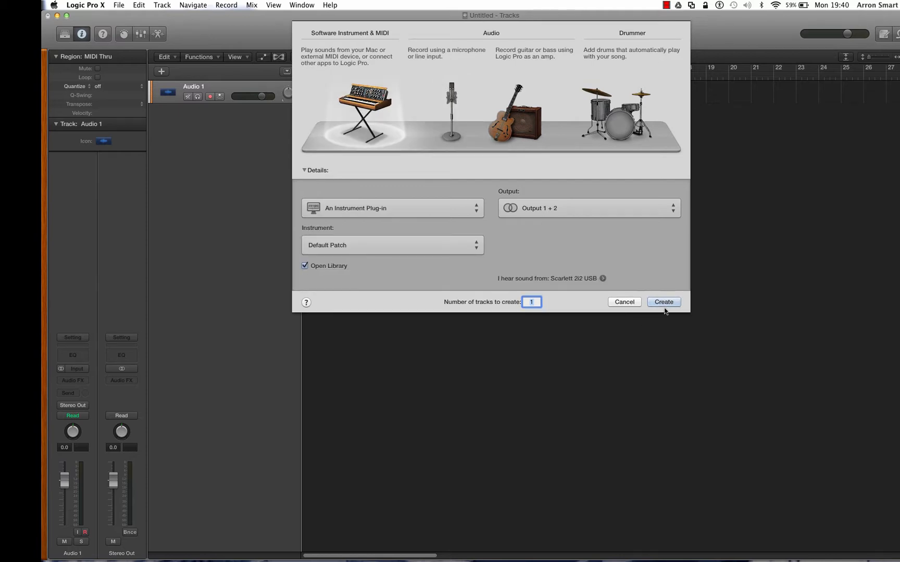
Step: Create track Inst 1, load EXS24 (Sampler) in its instrument slot, and close the plug-in window
{"action": "left_click", "coordinate": [662, 301]}
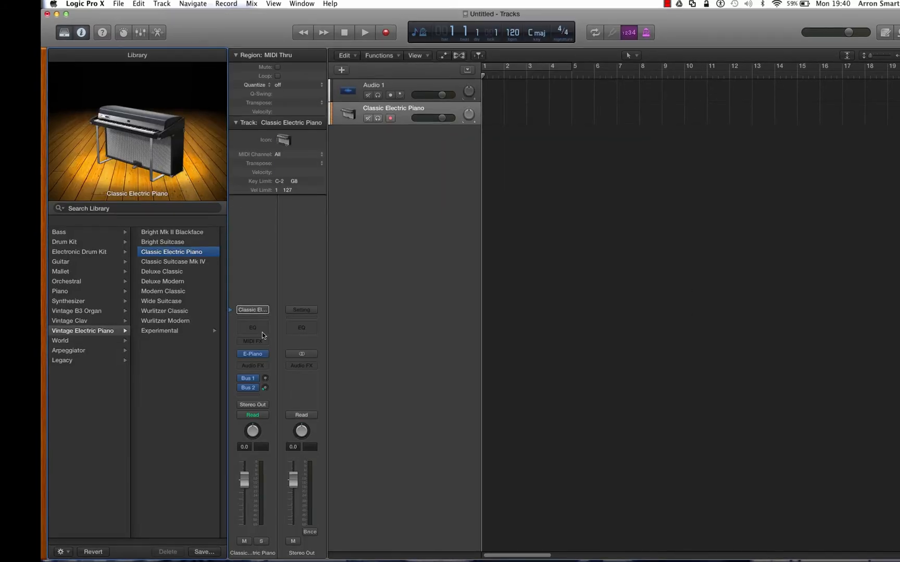
{"action": "left_click", "coordinate": [252, 353]}
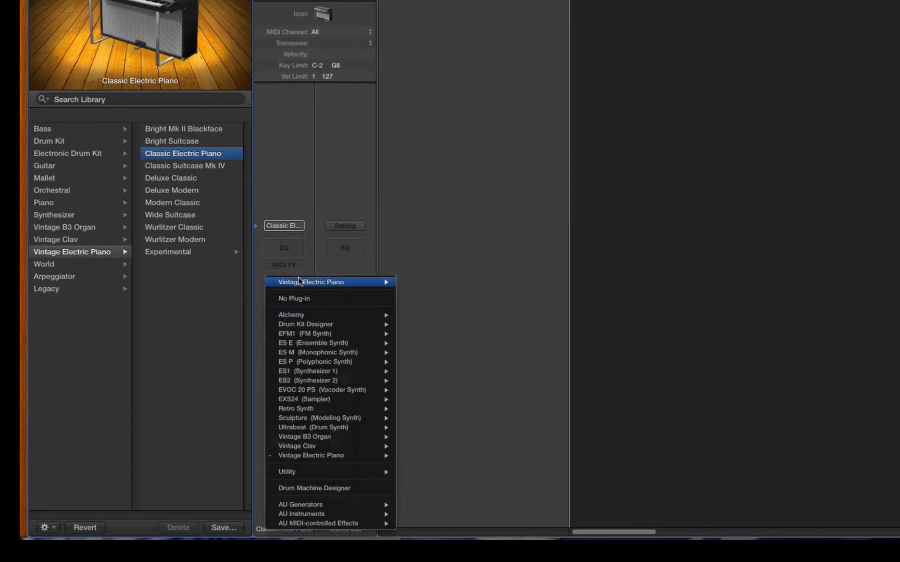
{"action": "mouse_move", "coordinate": [304, 399]}
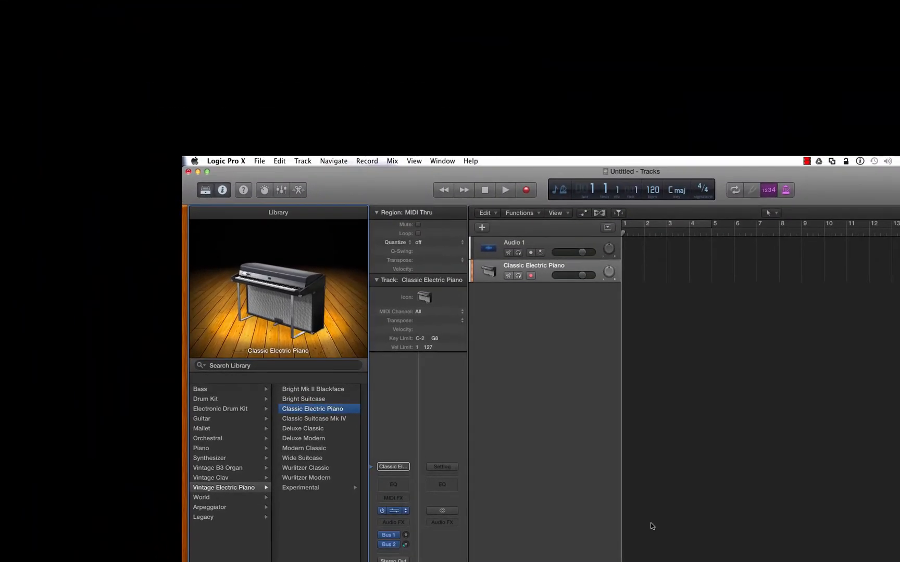
{"action": "left_click", "coordinate": [392, 510]}
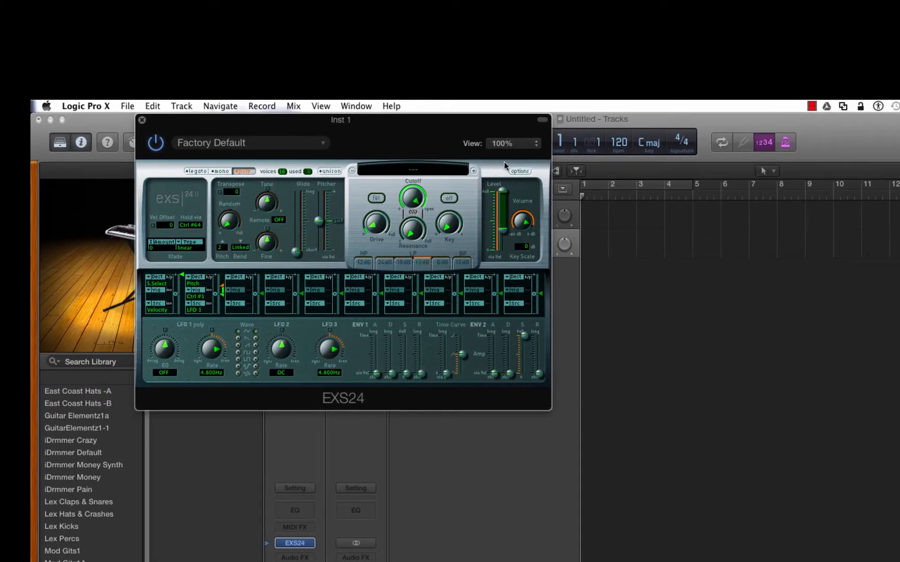
{"action": "mouse_move", "coordinate": [453, 180]}
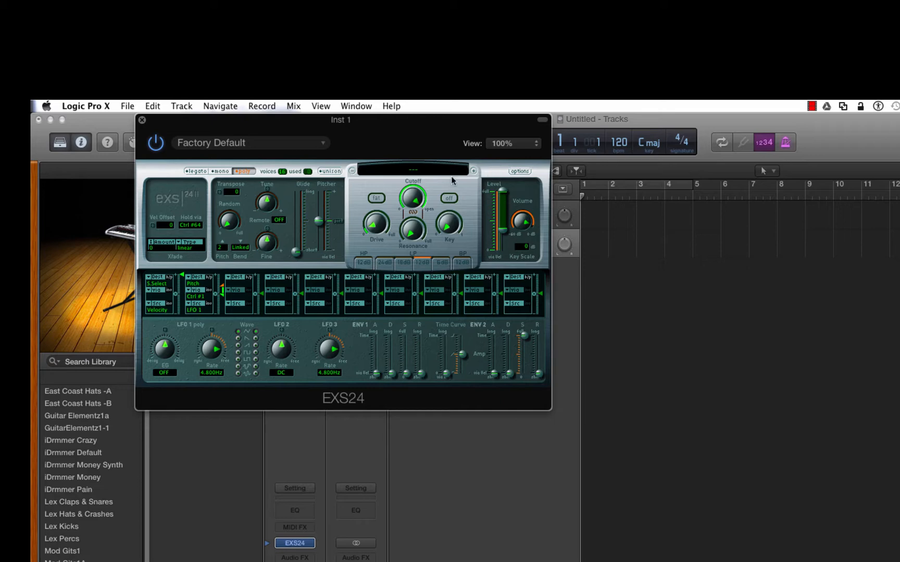
{"action": "mouse_move", "coordinate": [344, 188]}
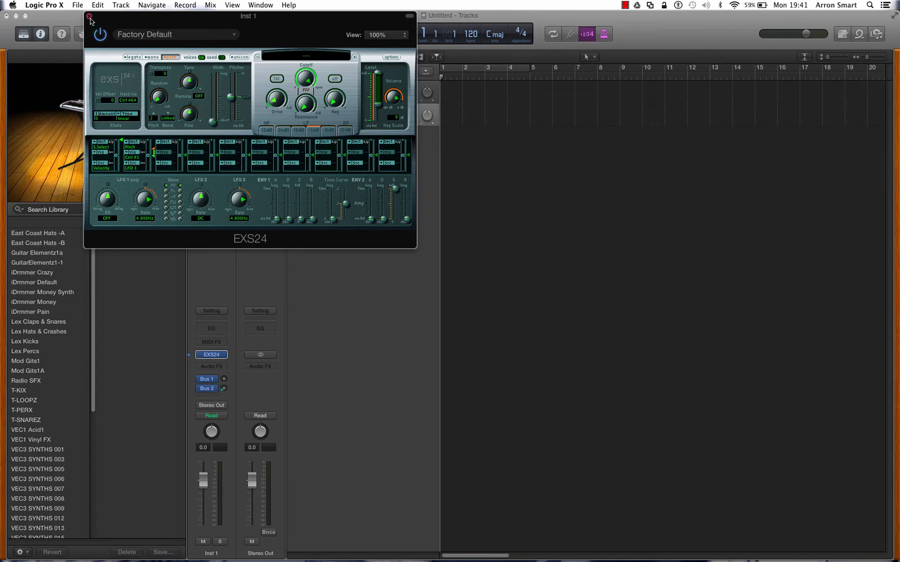
{"action": "left_click", "coordinate": [90, 17]}
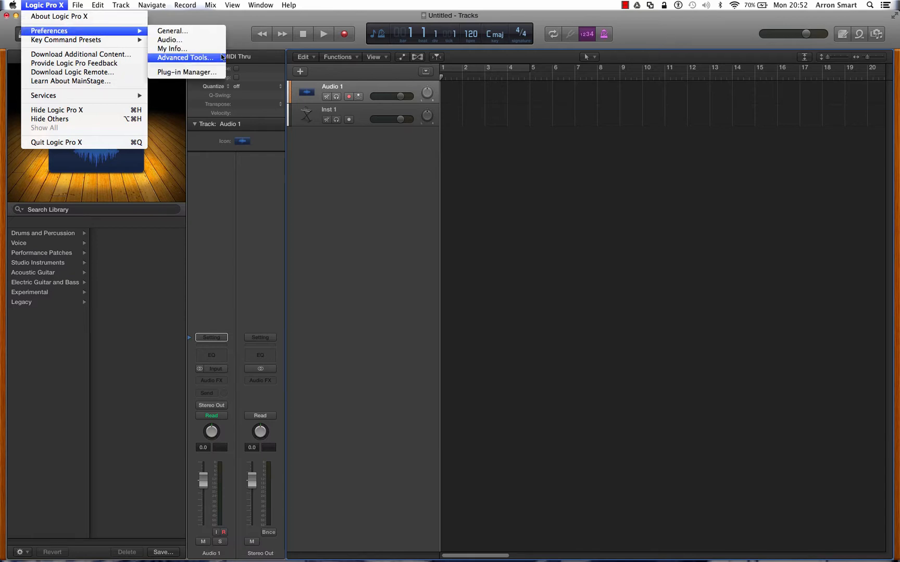
Step: Enable Show Advanced Tools in Preferences and close the window
{"action": "left_click", "coordinate": [185, 57]}
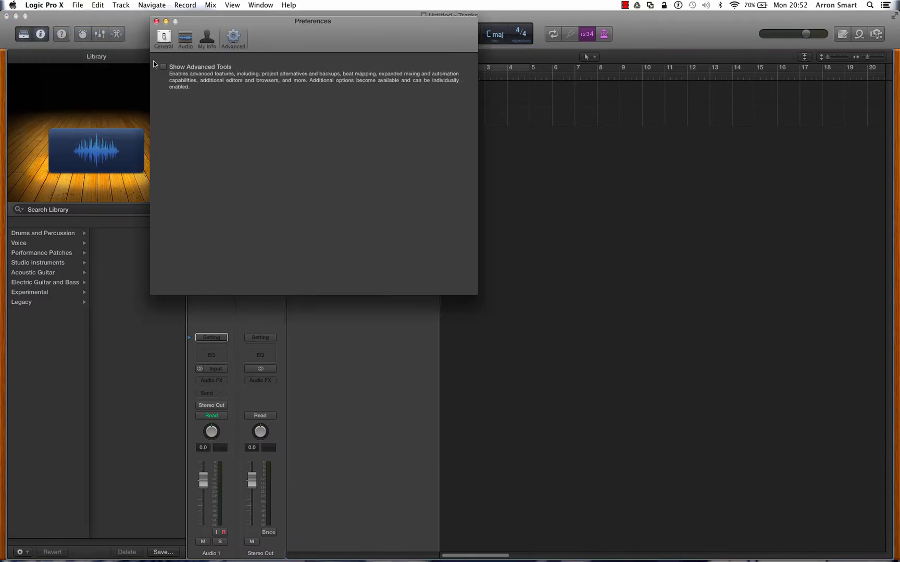
{"action": "left_click", "coordinate": [163, 67]}
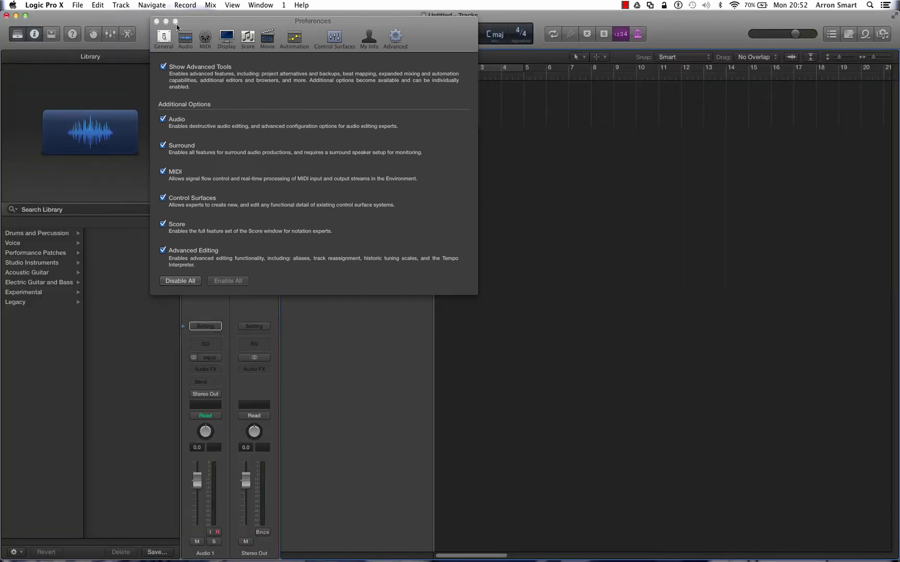
{"action": "left_click", "coordinate": [156, 21]}
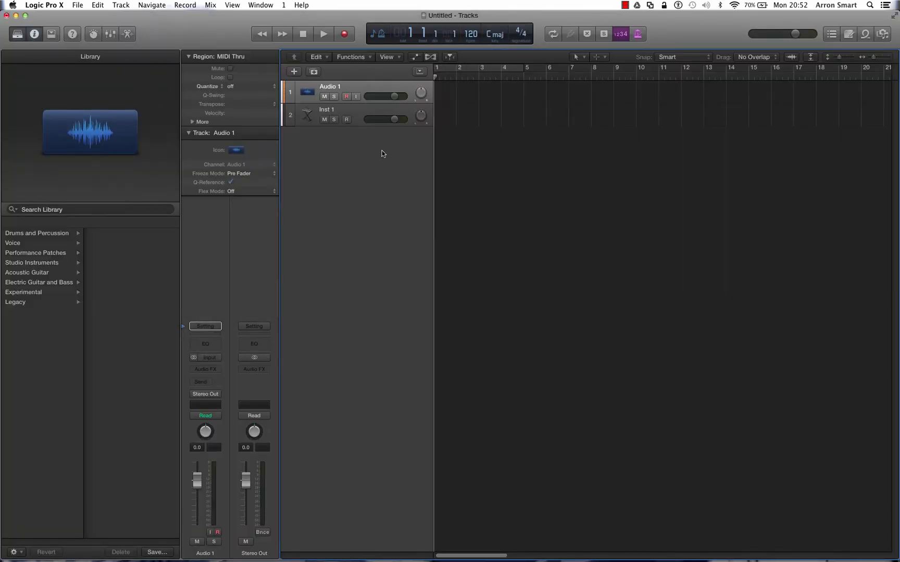
Step: Select the Inst 1 track and bring up its instrument plug-in
{"action": "left_click", "coordinate": [327, 114]}
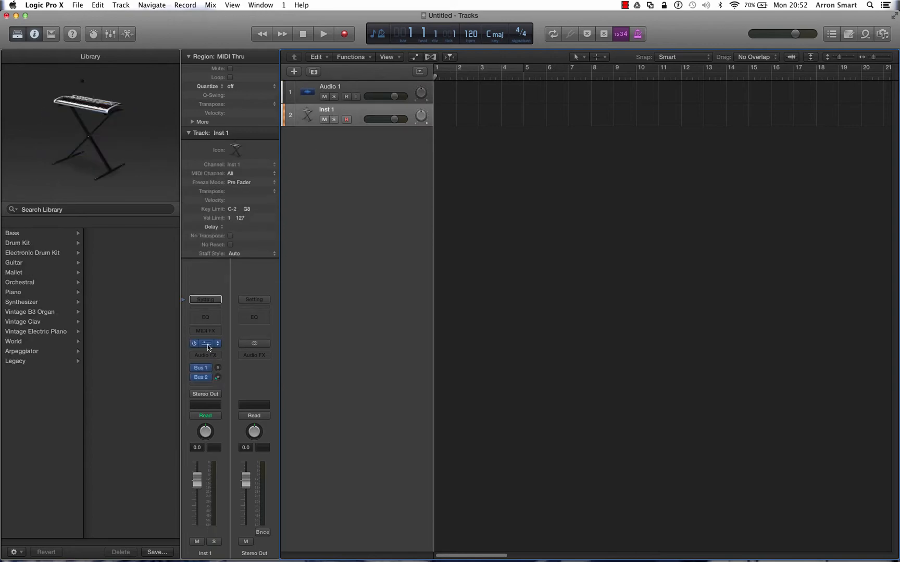
{"action": "left_click", "coordinate": [205, 343]}
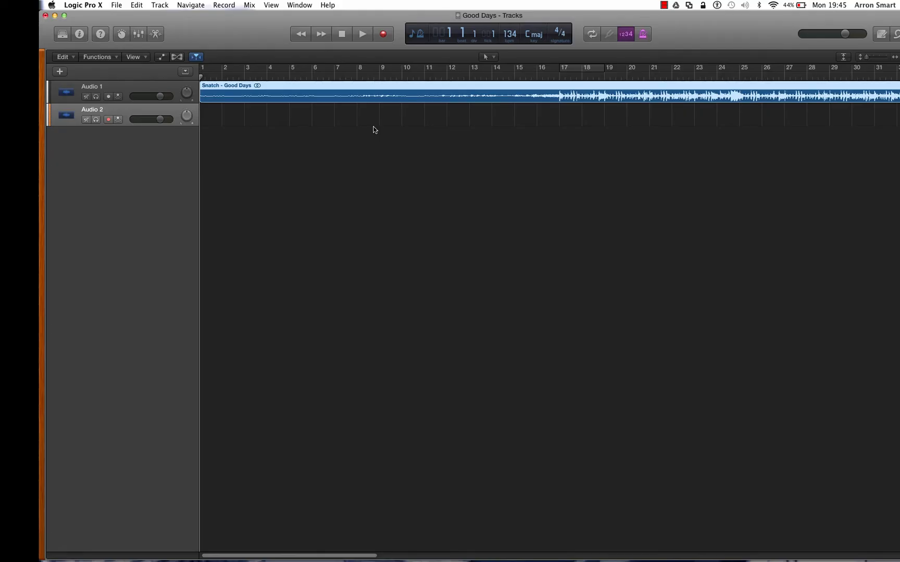
{"action": "mouse_move", "coordinate": [547, 93]}
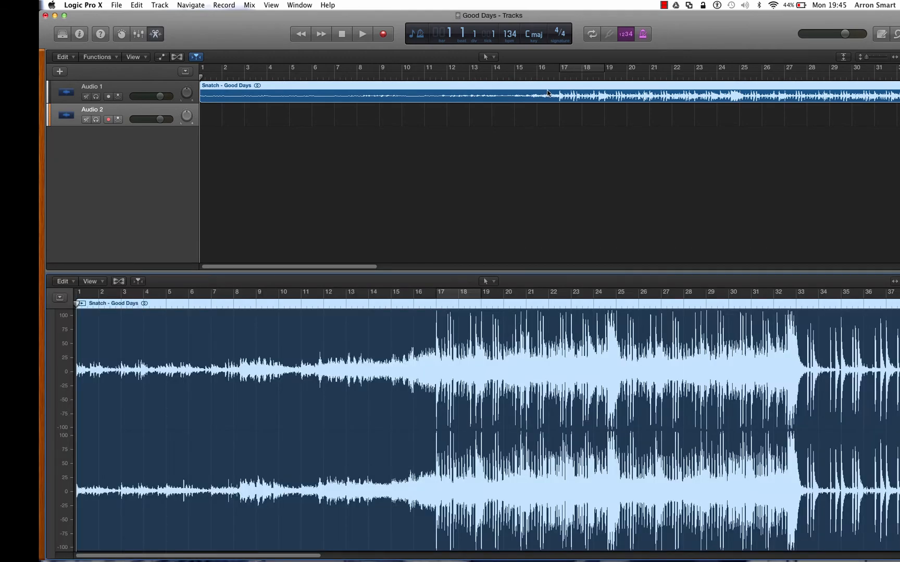
{"action": "mouse_move", "coordinate": [558, 99]}
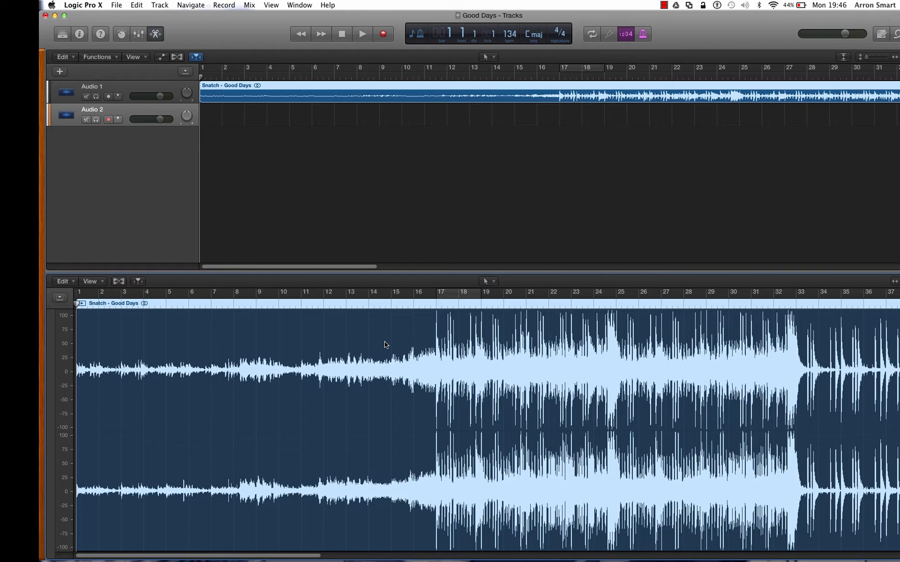
{"action": "mouse_move", "coordinate": [451, 290]}
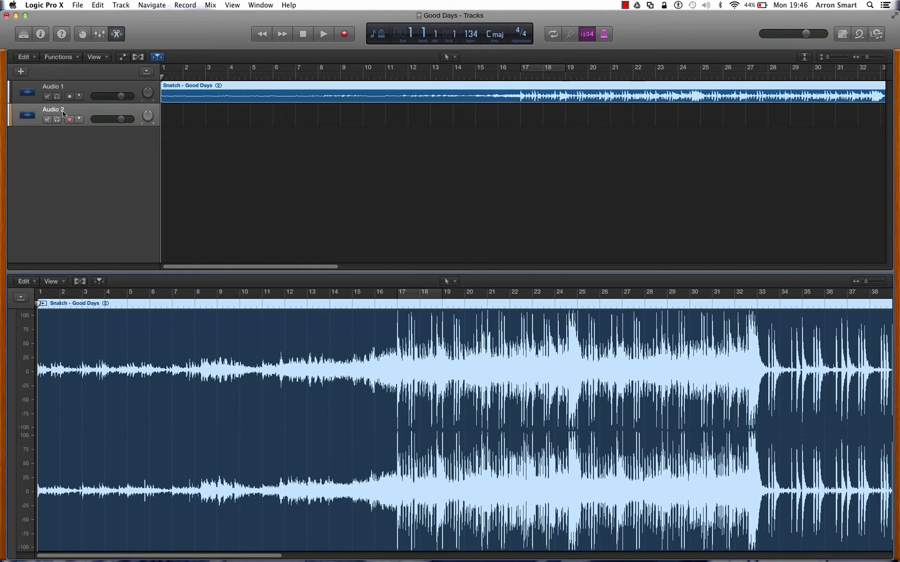
Step: Tick Show Advanced Tools, Enable All additional options, and close Preferences
{"action": "left_click", "coordinate": [42, 5]}
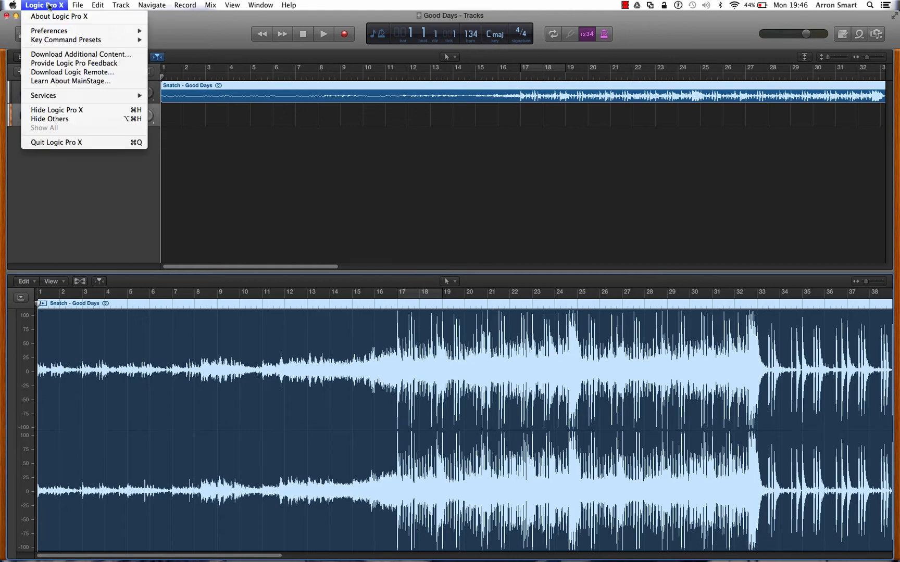
{"action": "mouse_move", "coordinate": [49, 30]}
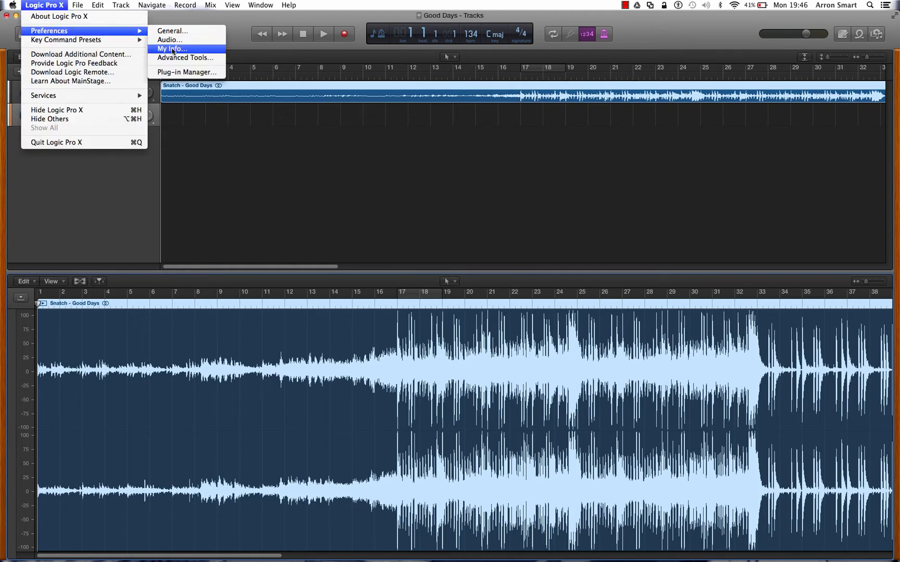
{"action": "left_click", "coordinate": [184, 57]}
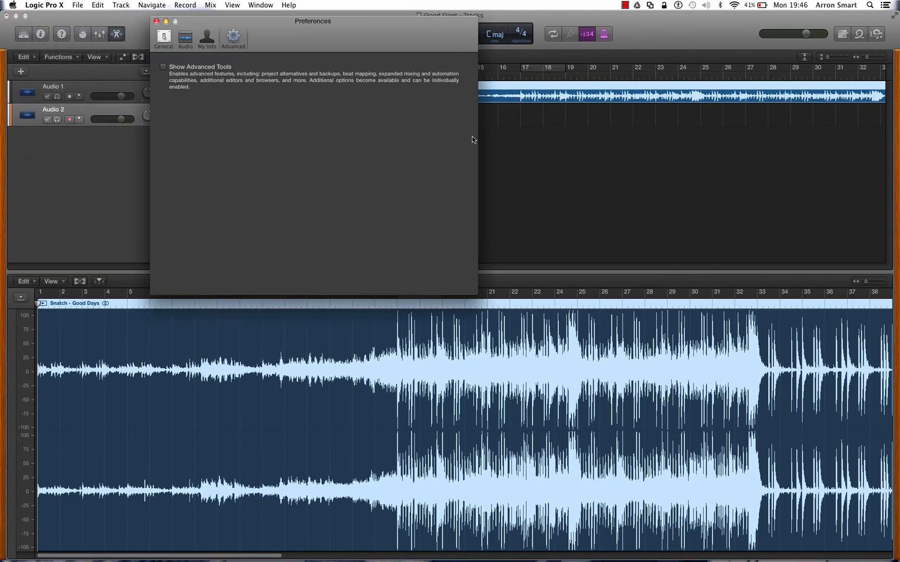
{"action": "left_click", "coordinate": [163, 66]}
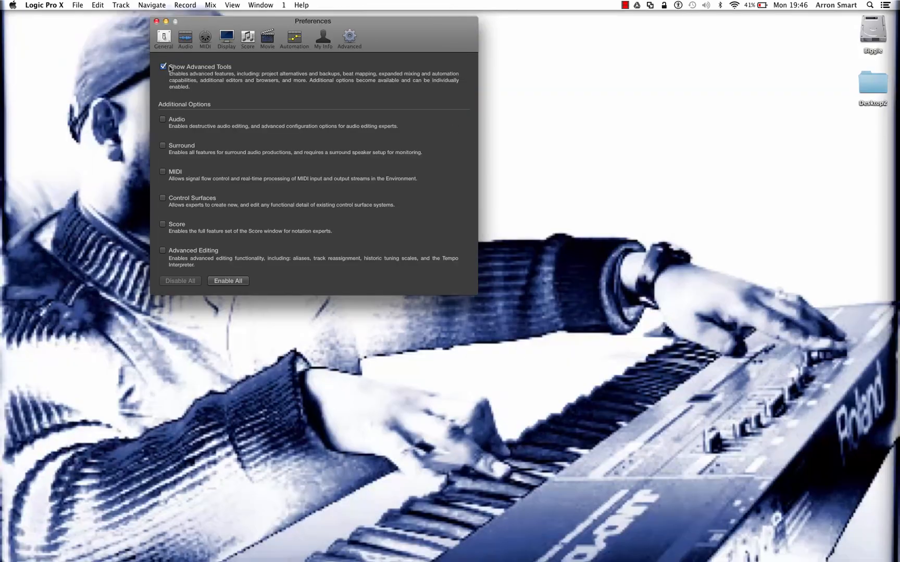
{"action": "mouse_move", "coordinate": [228, 285]}
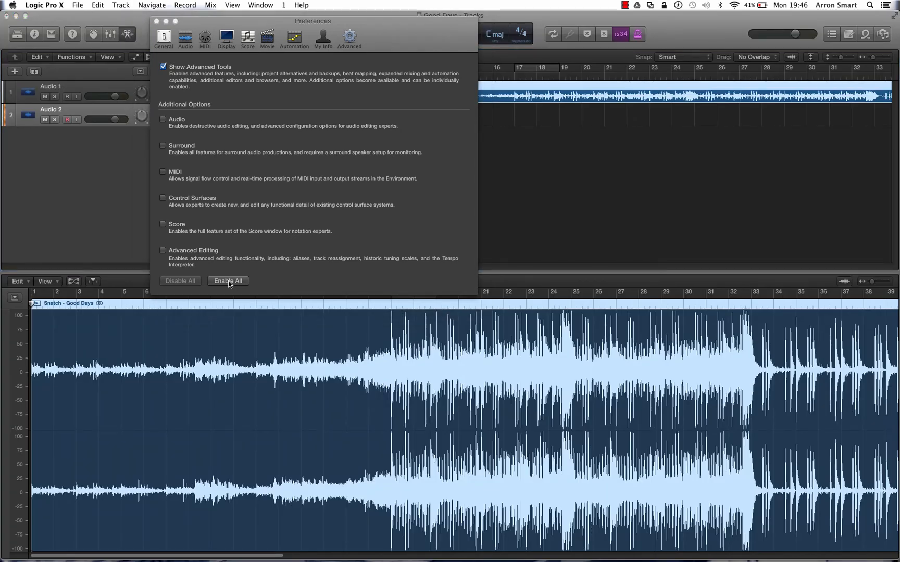
{"action": "left_click", "coordinate": [228, 280]}
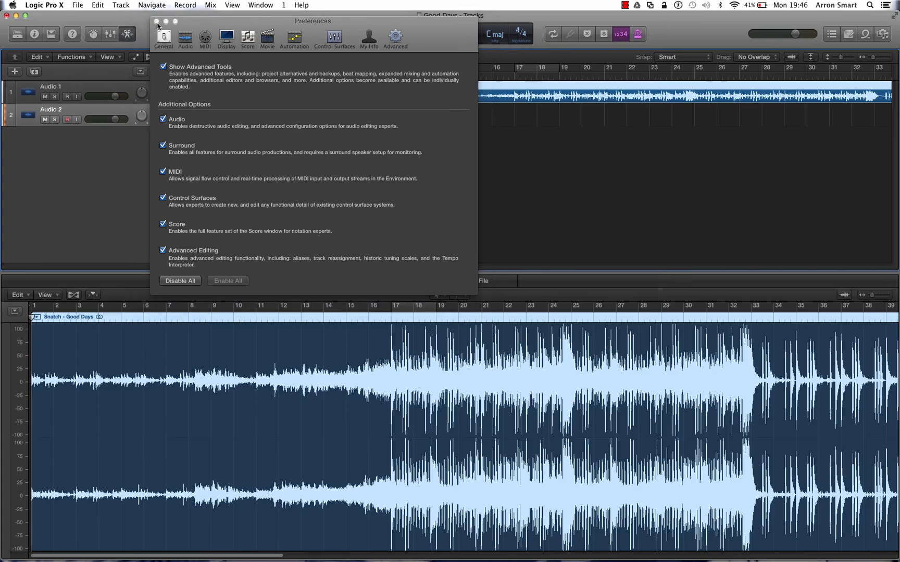
{"action": "left_click", "coordinate": [156, 20]}
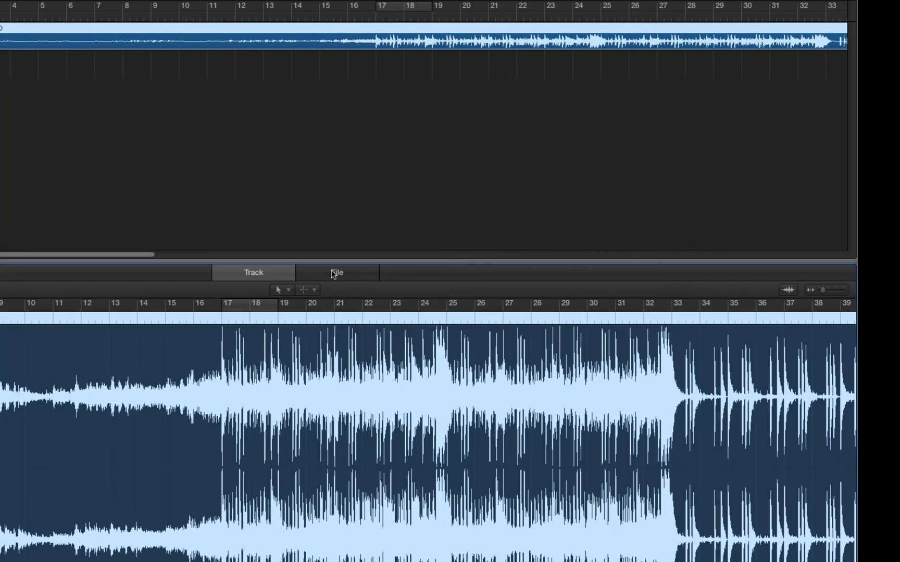
Step: Switch the Good Days editor to File view and mark a later stretch of the waveform
{"action": "left_click", "coordinate": [336, 273]}
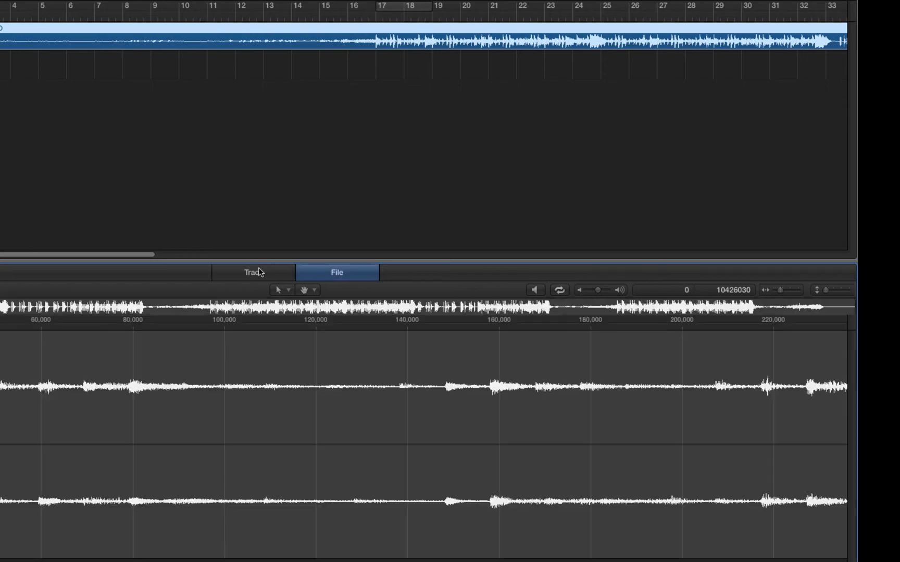
{"action": "mouse_move", "coordinate": [512, 398]}
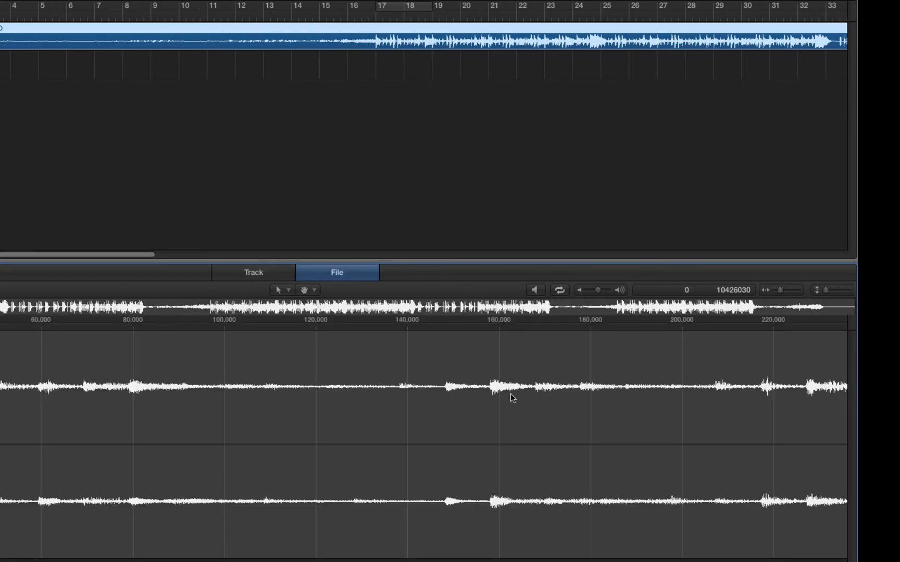
{"action": "left_click", "coordinate": [368, 379]}
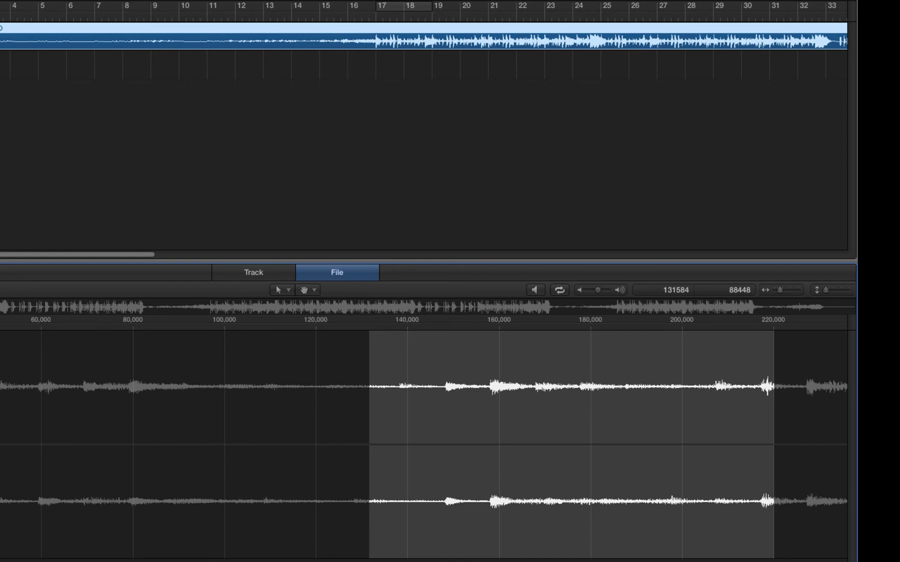
{"action": "left_click", "coordinate": [534, 289]}
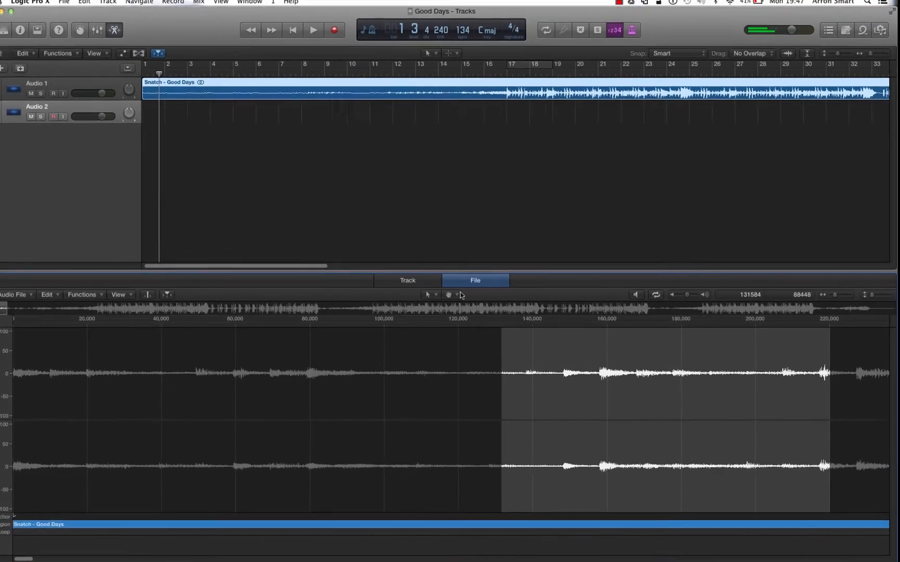
Step: Show the Functions list with Normalize, Change Gain, Fade and Silence commands
{"action": "left_click", "coordinate": [343, 318]}
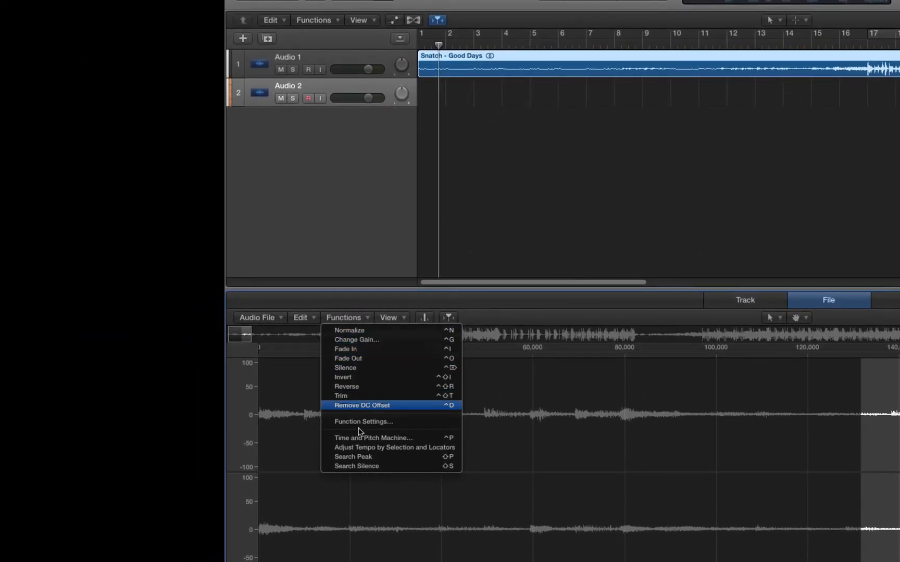
{"action": "mouse_move", "coordinate": [356, 368]}
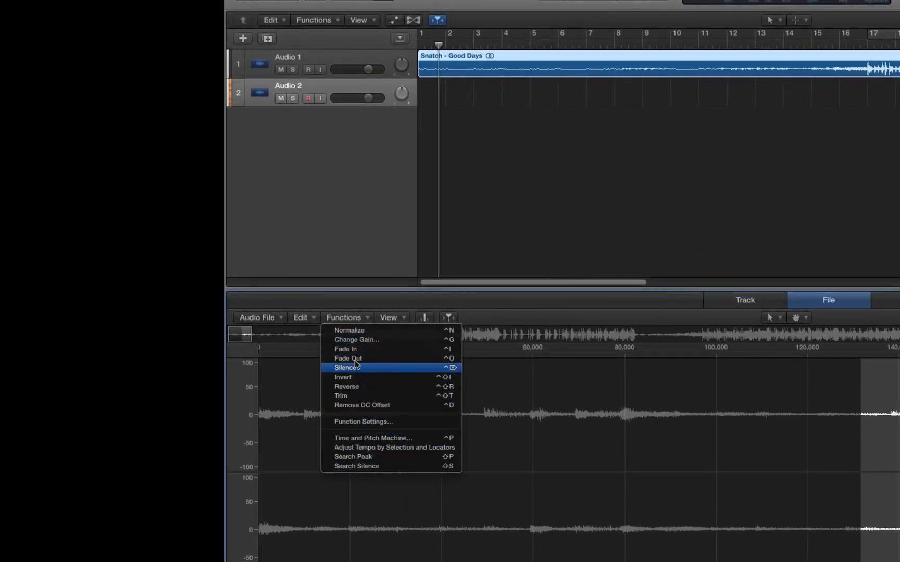